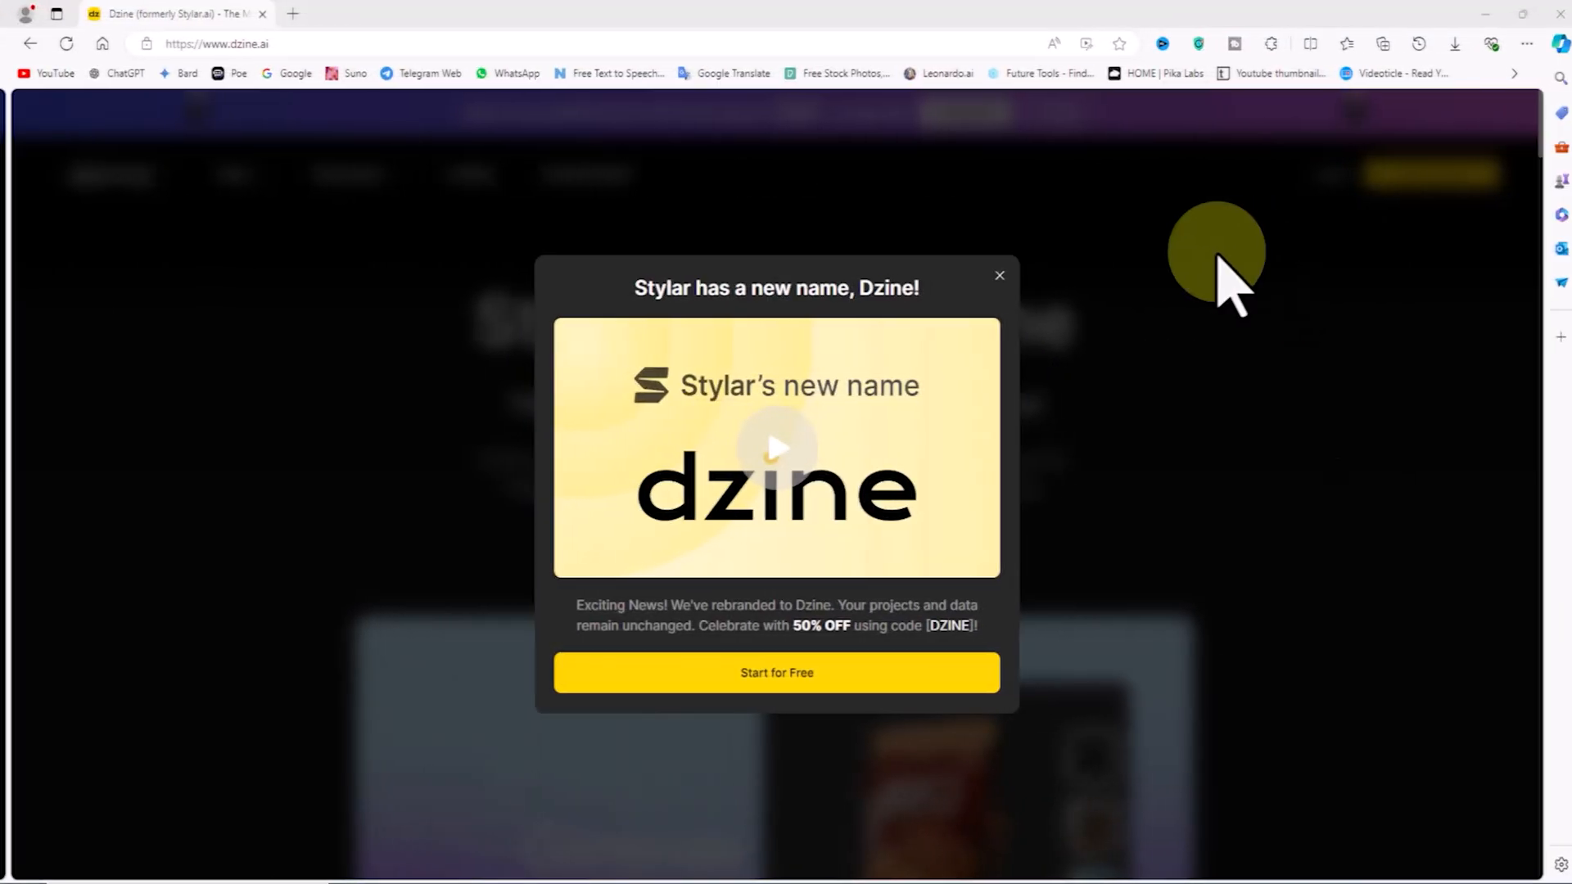
Dismiss the 'Stylar has a new name' popup and skim the Dzine home page tools and styles
click(999, 275)
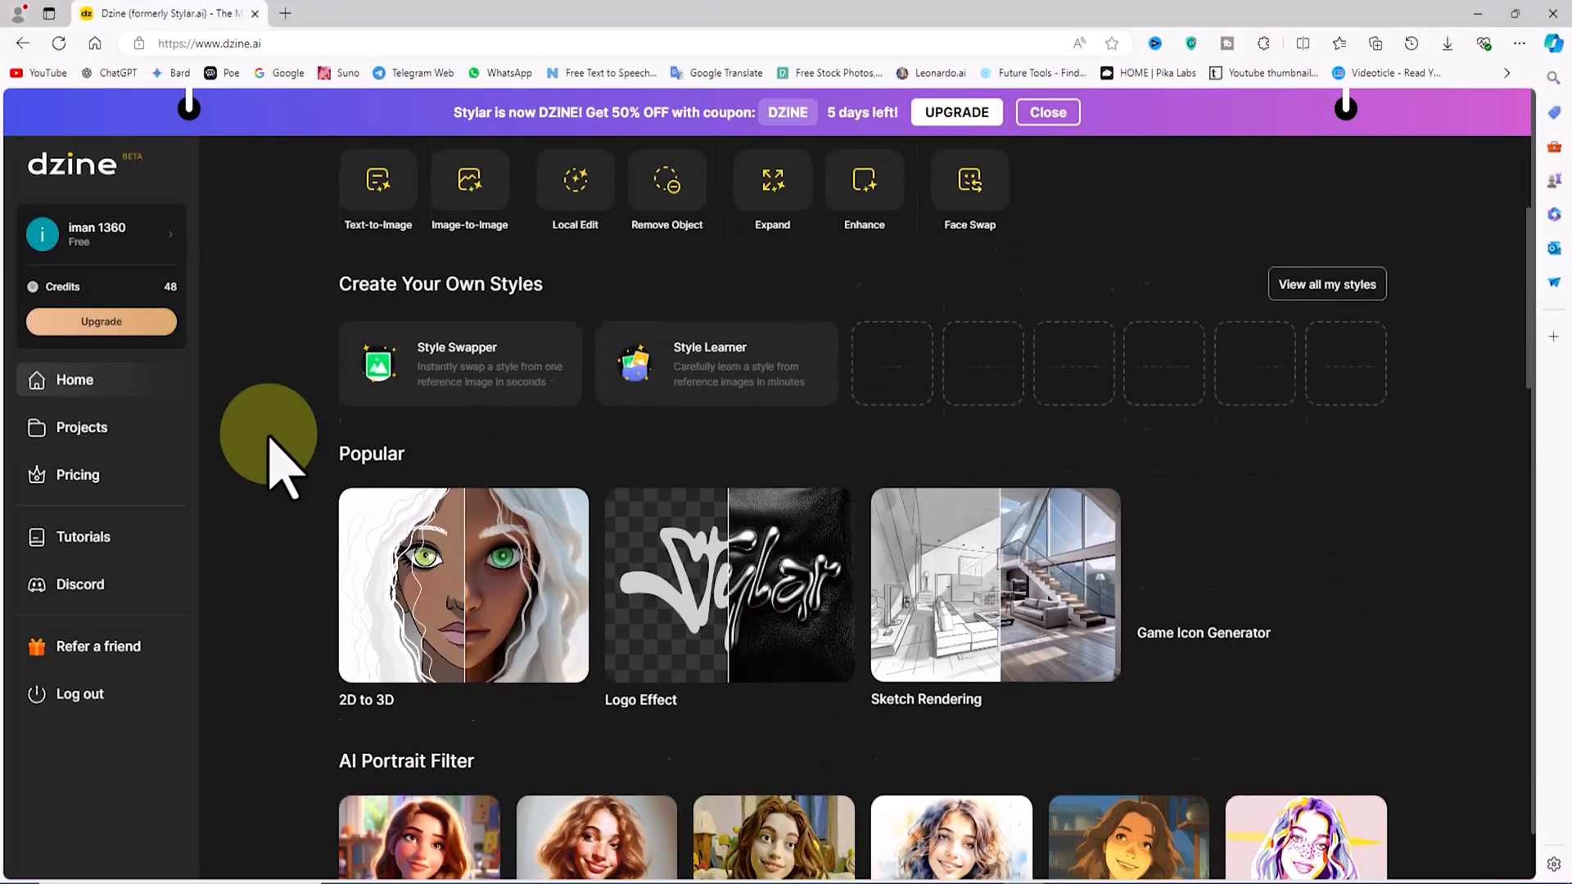
scroll(down, 3)
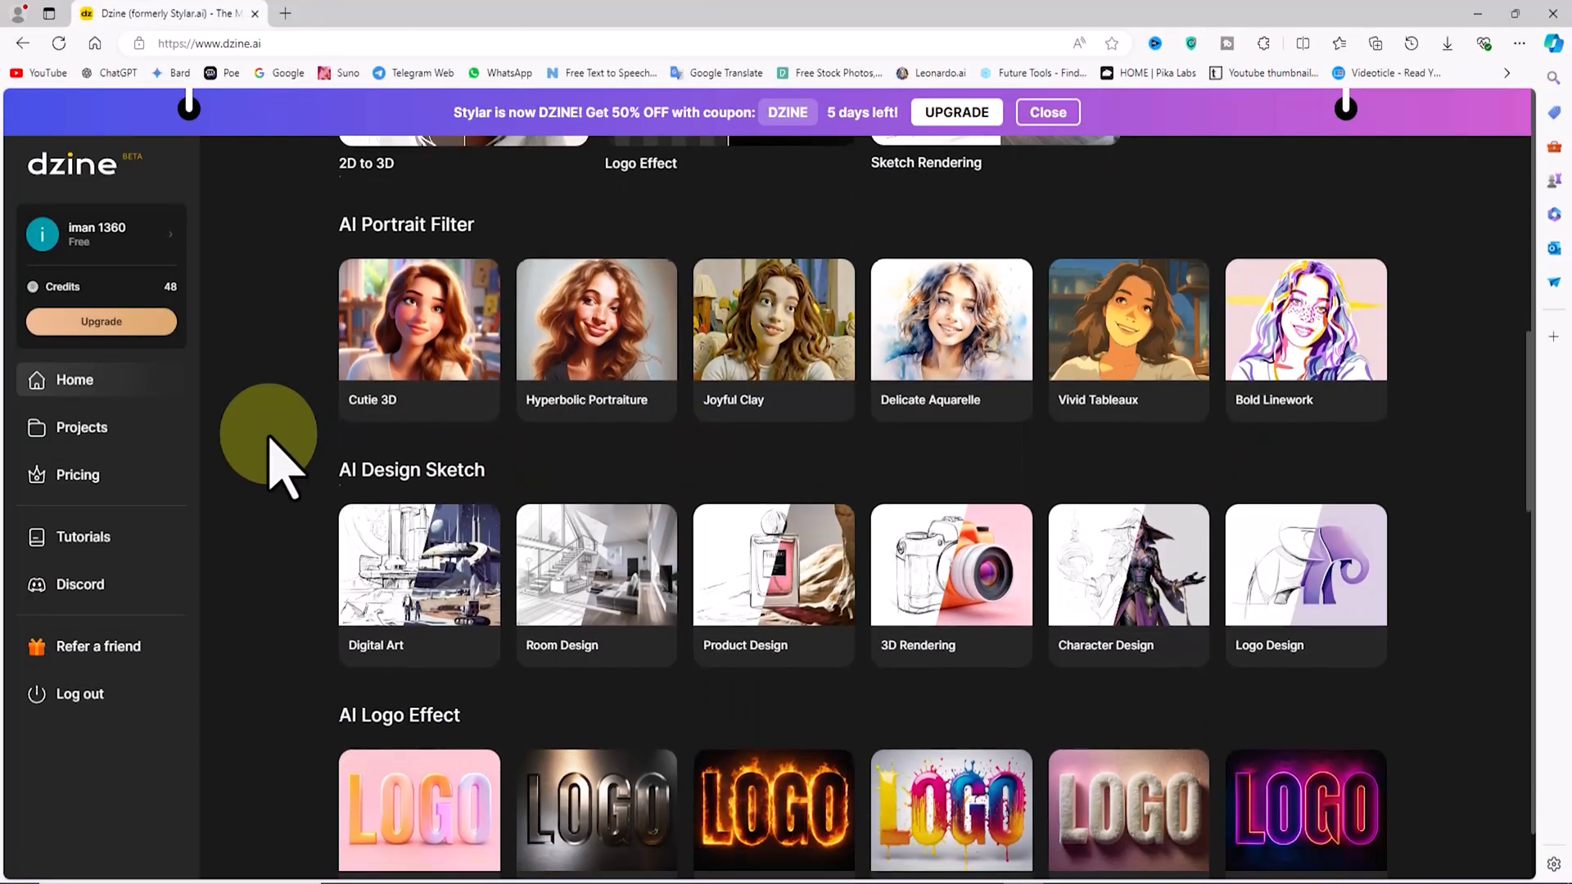
scroll(up, 3)
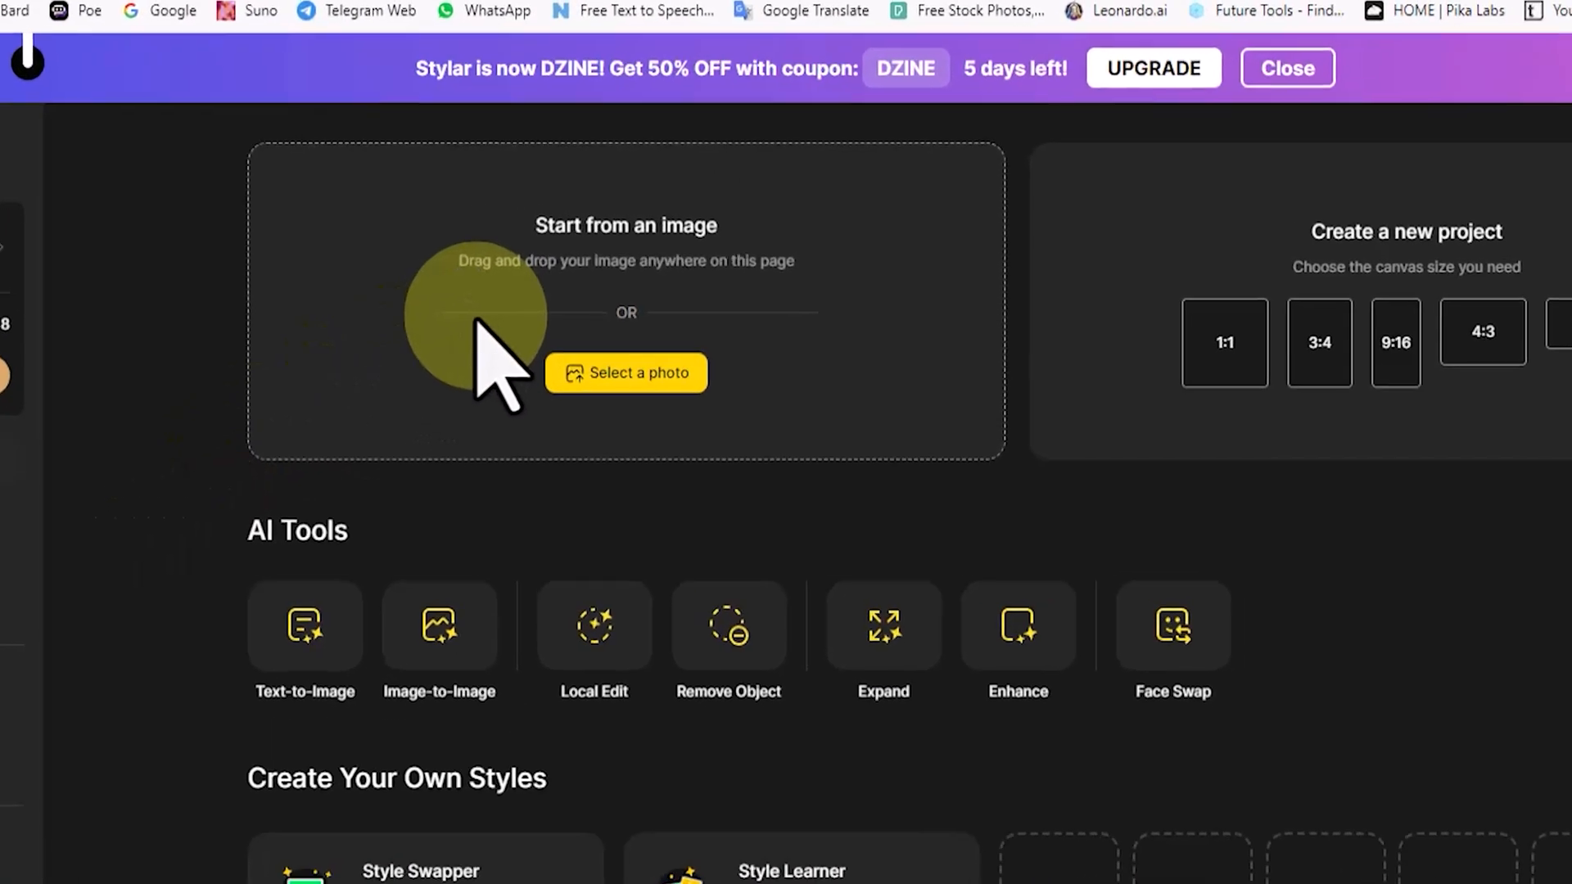
Upload the portrait photo 08 (1).jpg to start a new Image-to-Image canvas
click(1287, 69)
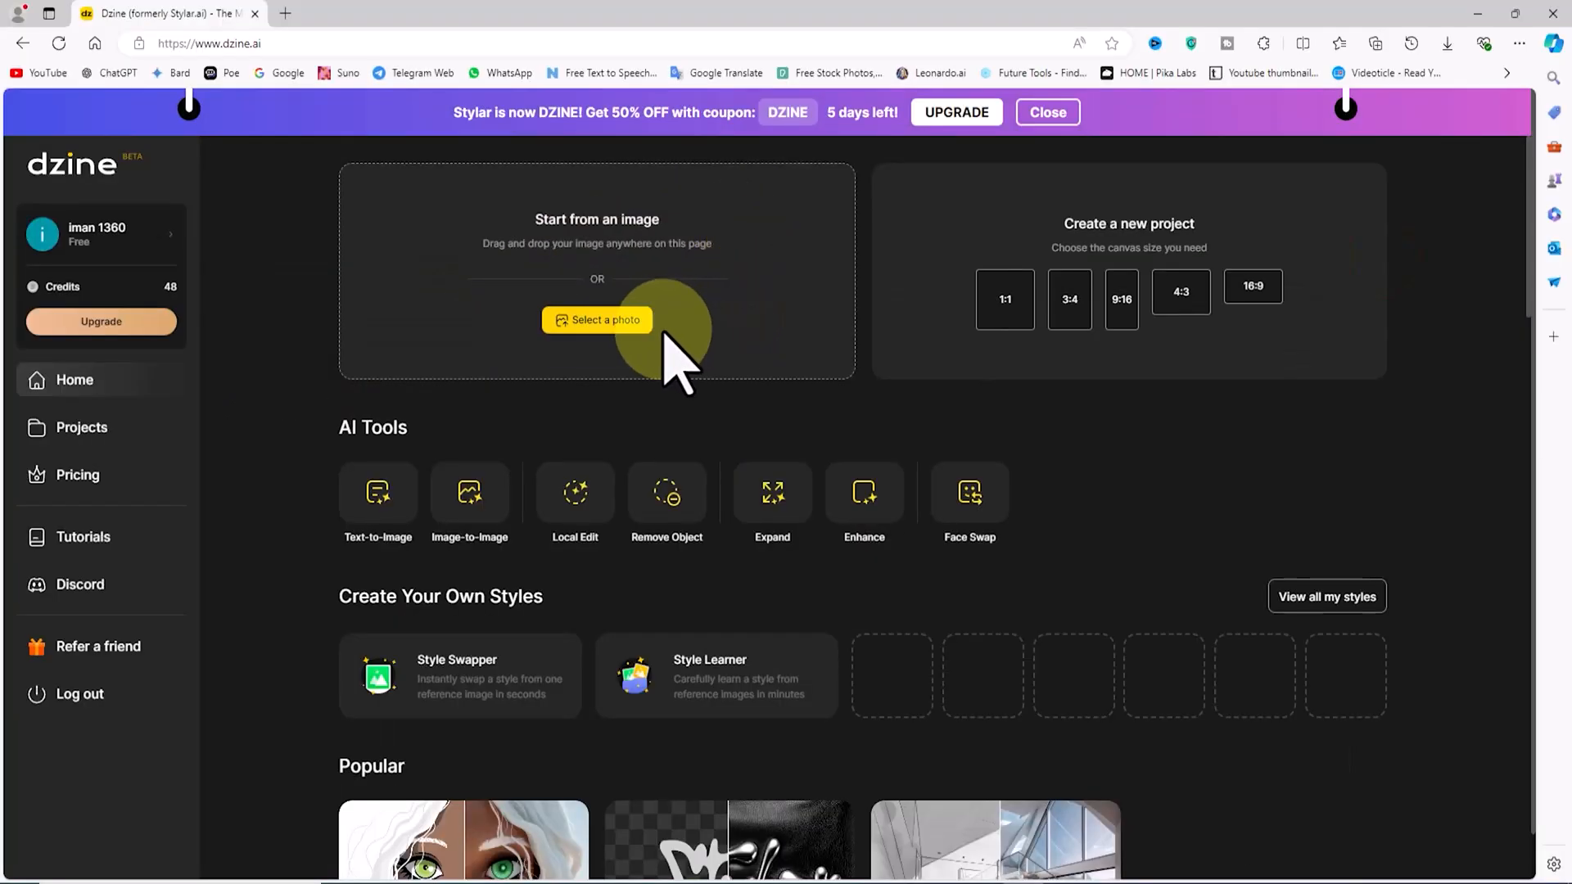
click(596, 319)
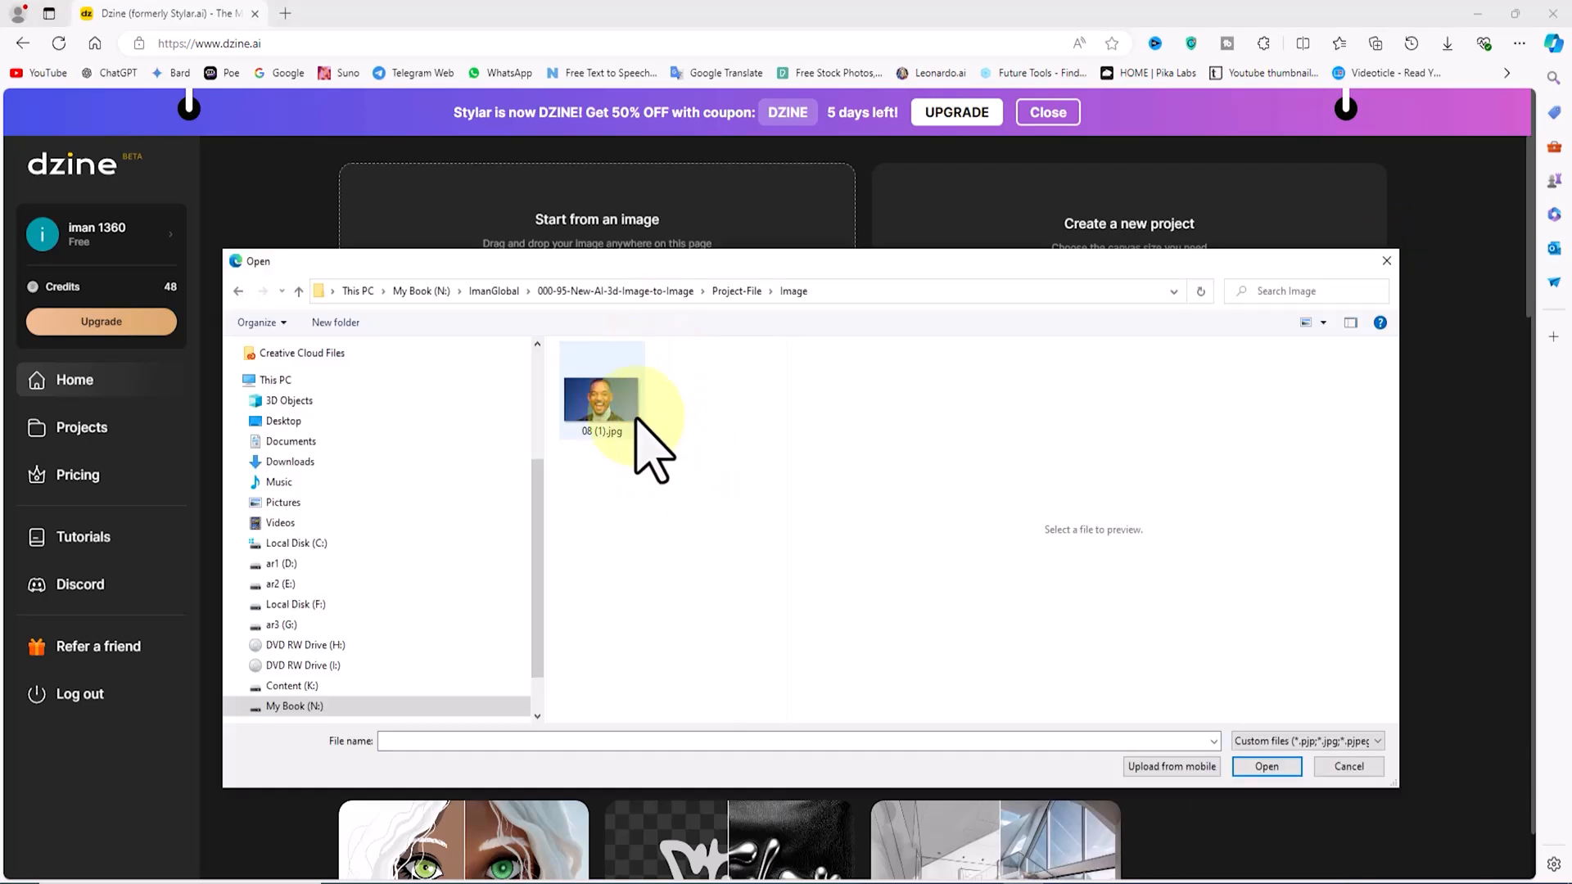
click(601, 391)
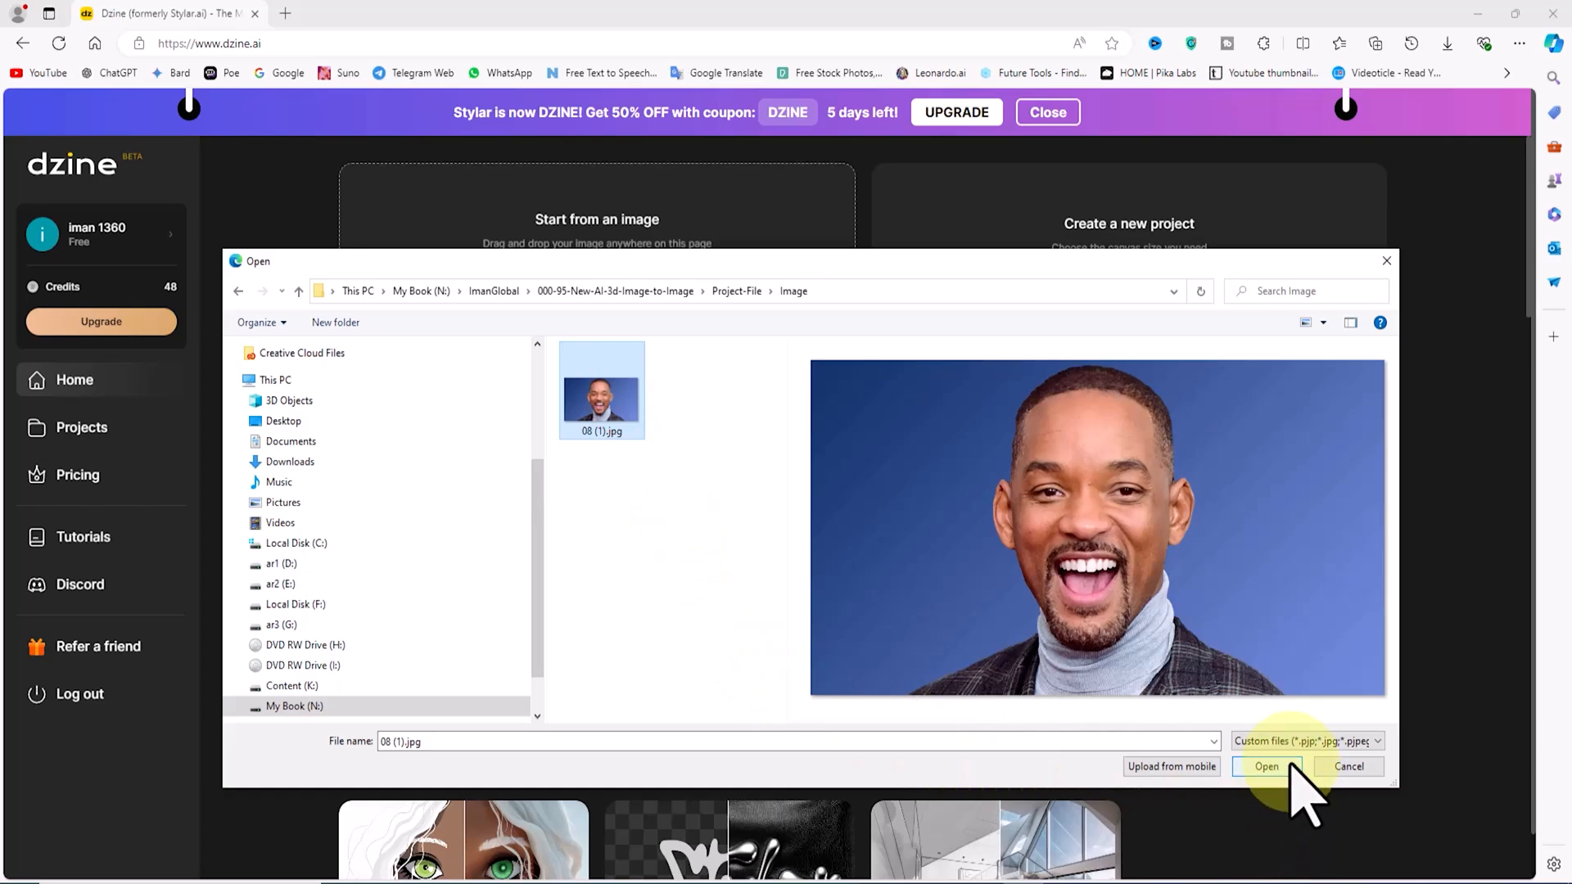
click(1265, 766)
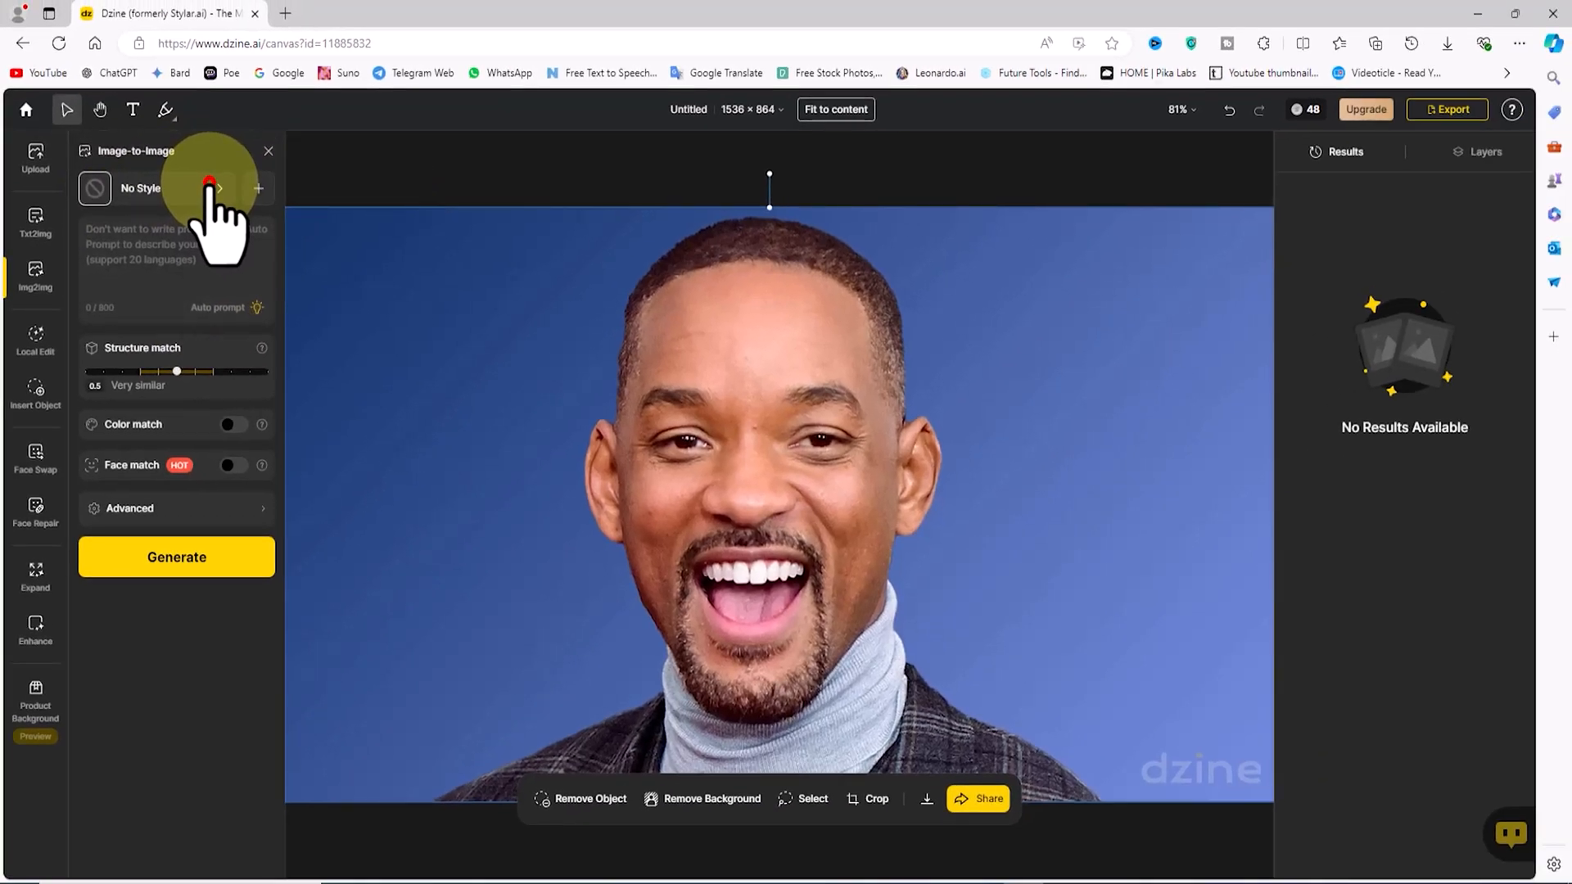
Choose Innocent Cutie from the style list as the Image-to-Image conversion style
click(211, 187)
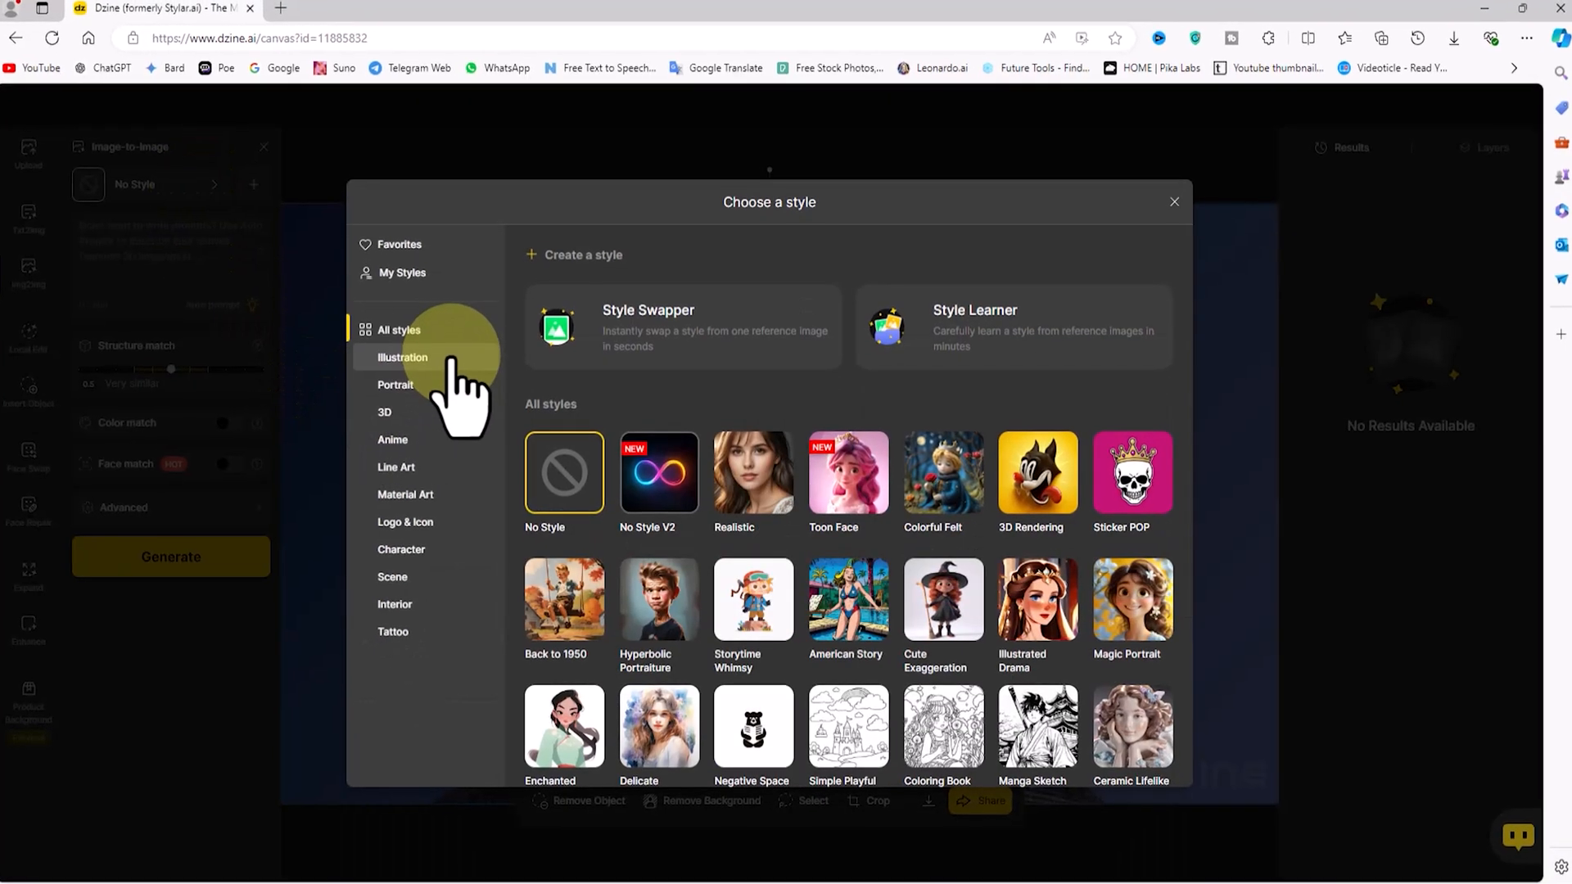
scroll(down, 3)
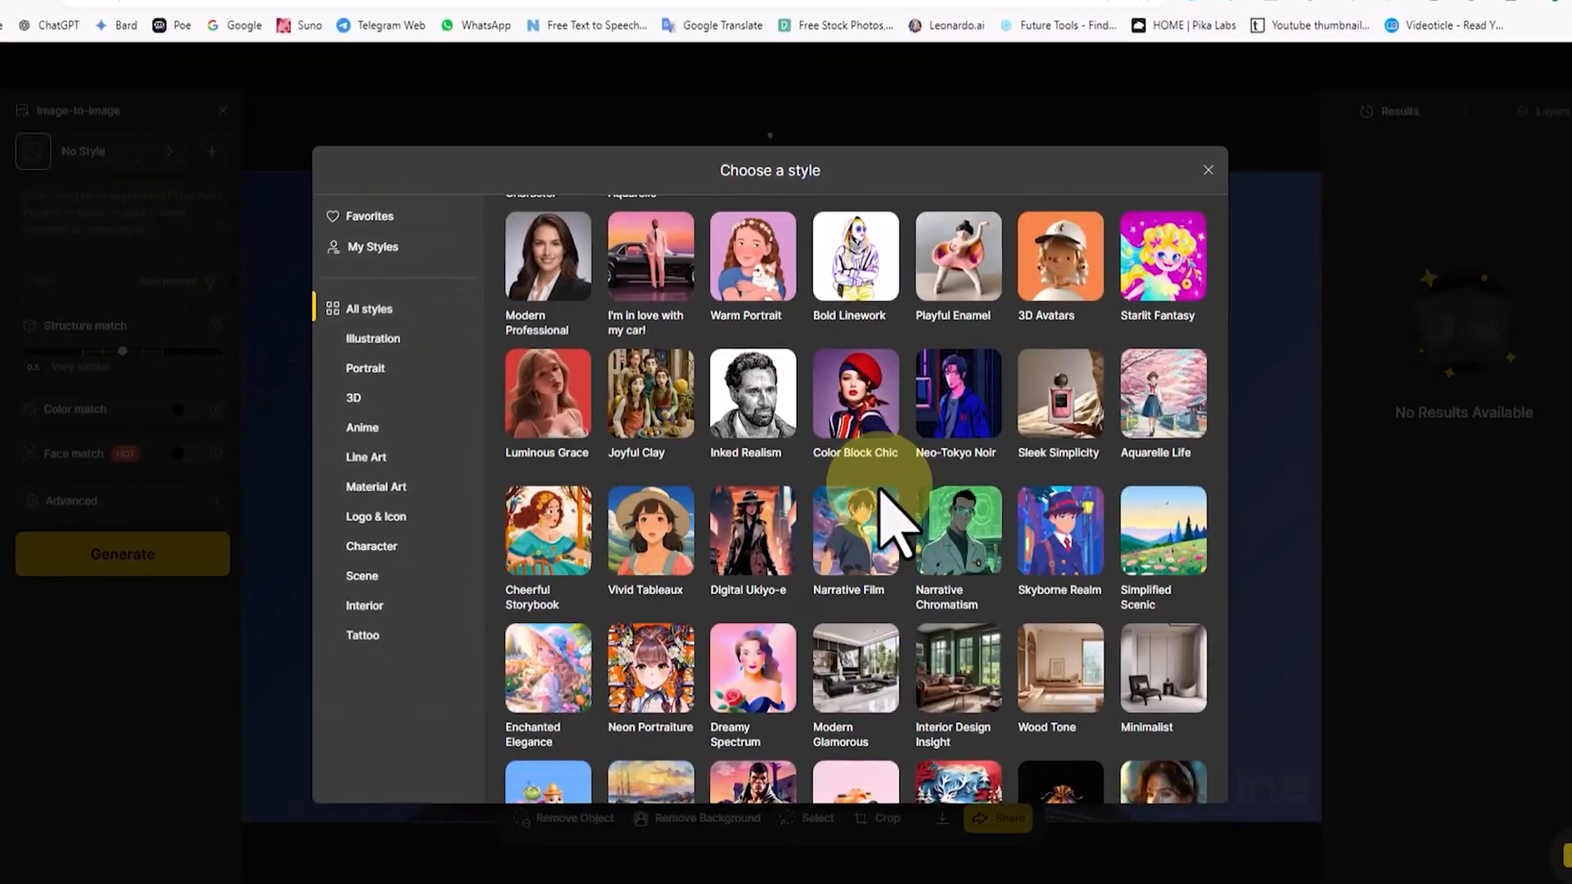
scroll(up, 3)
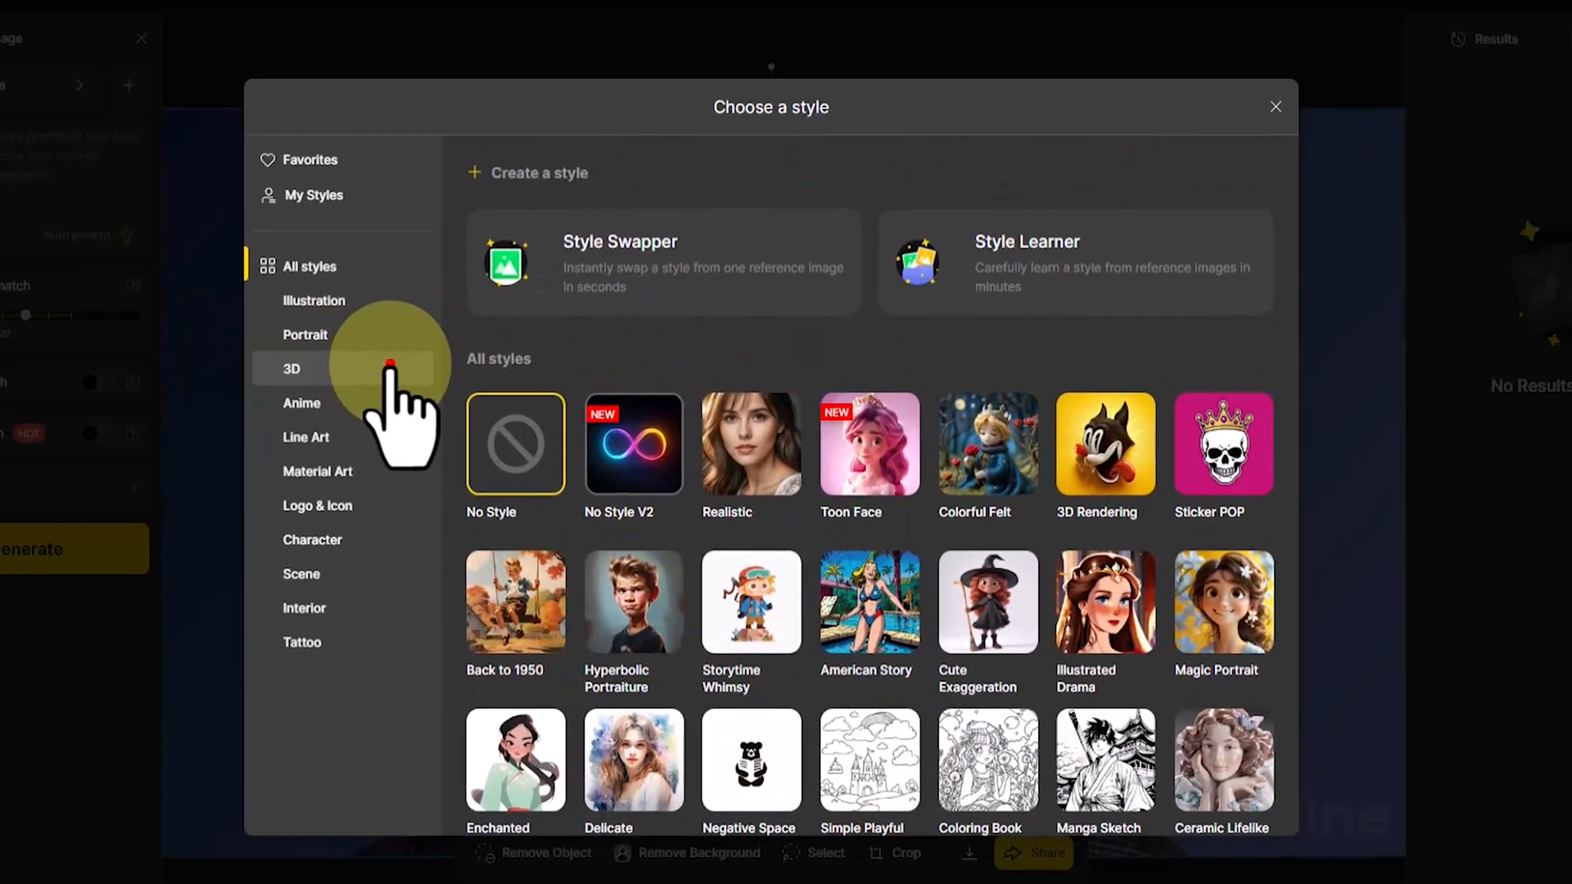
click(291, 368)
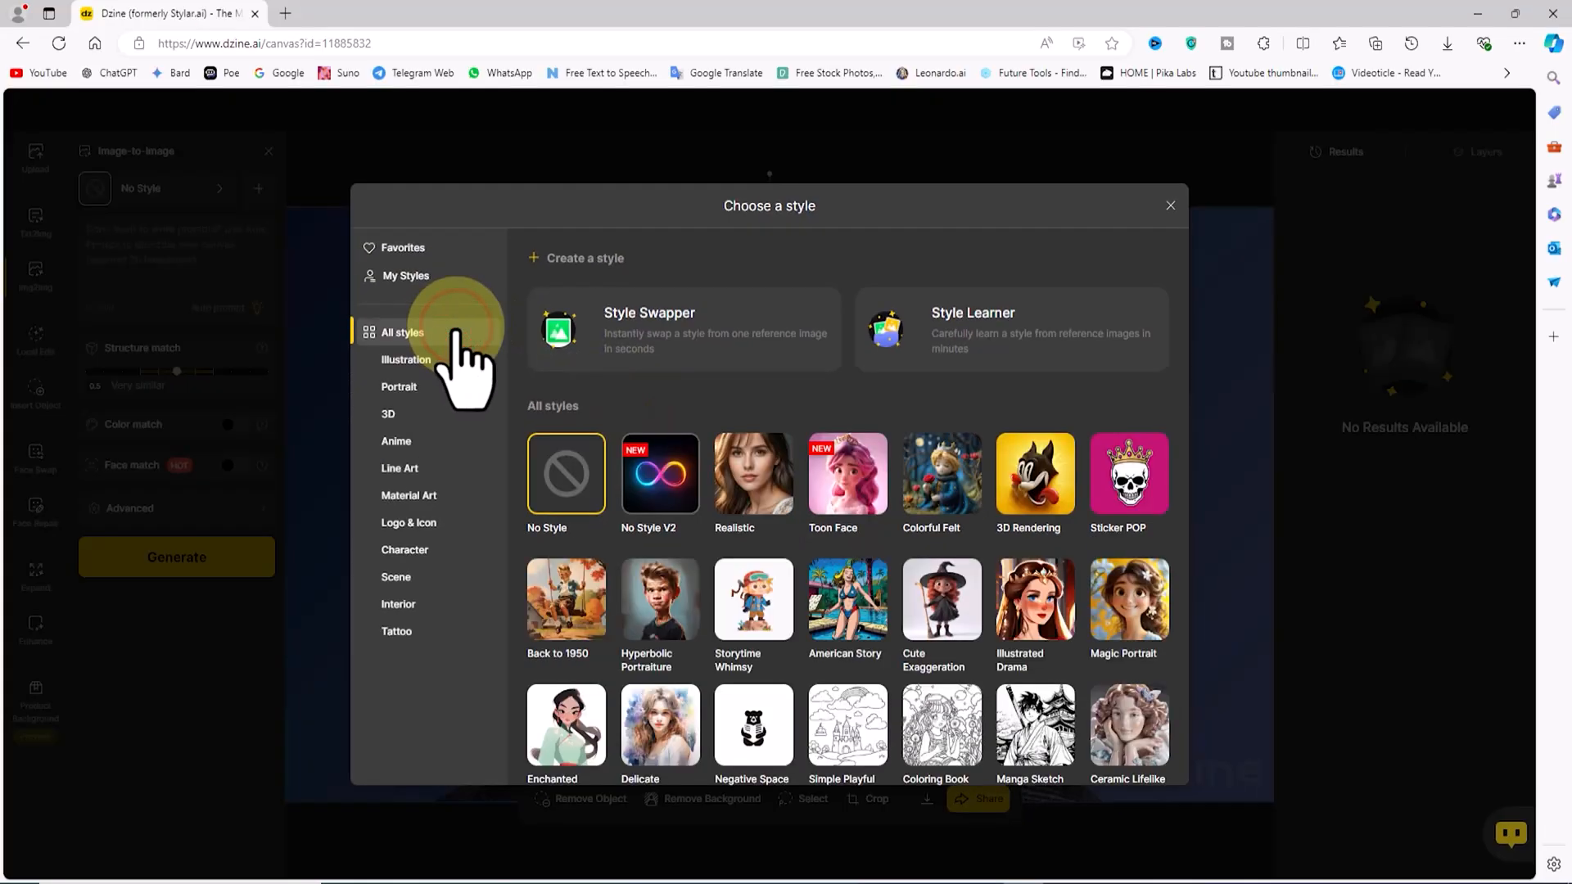
scroll(down, 3)
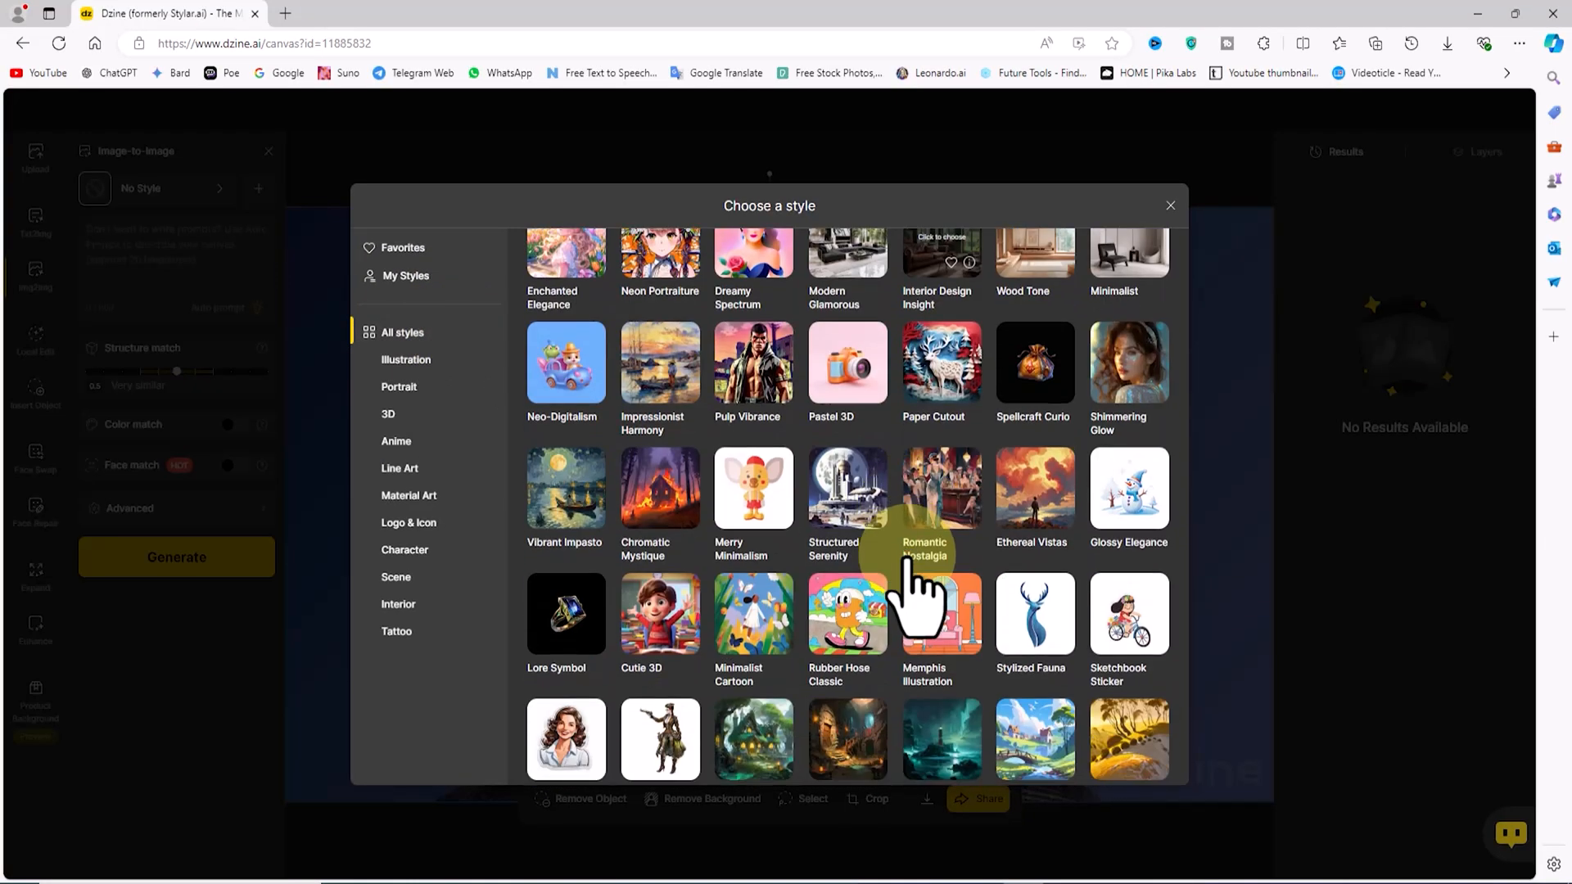
scroll(down, 3)
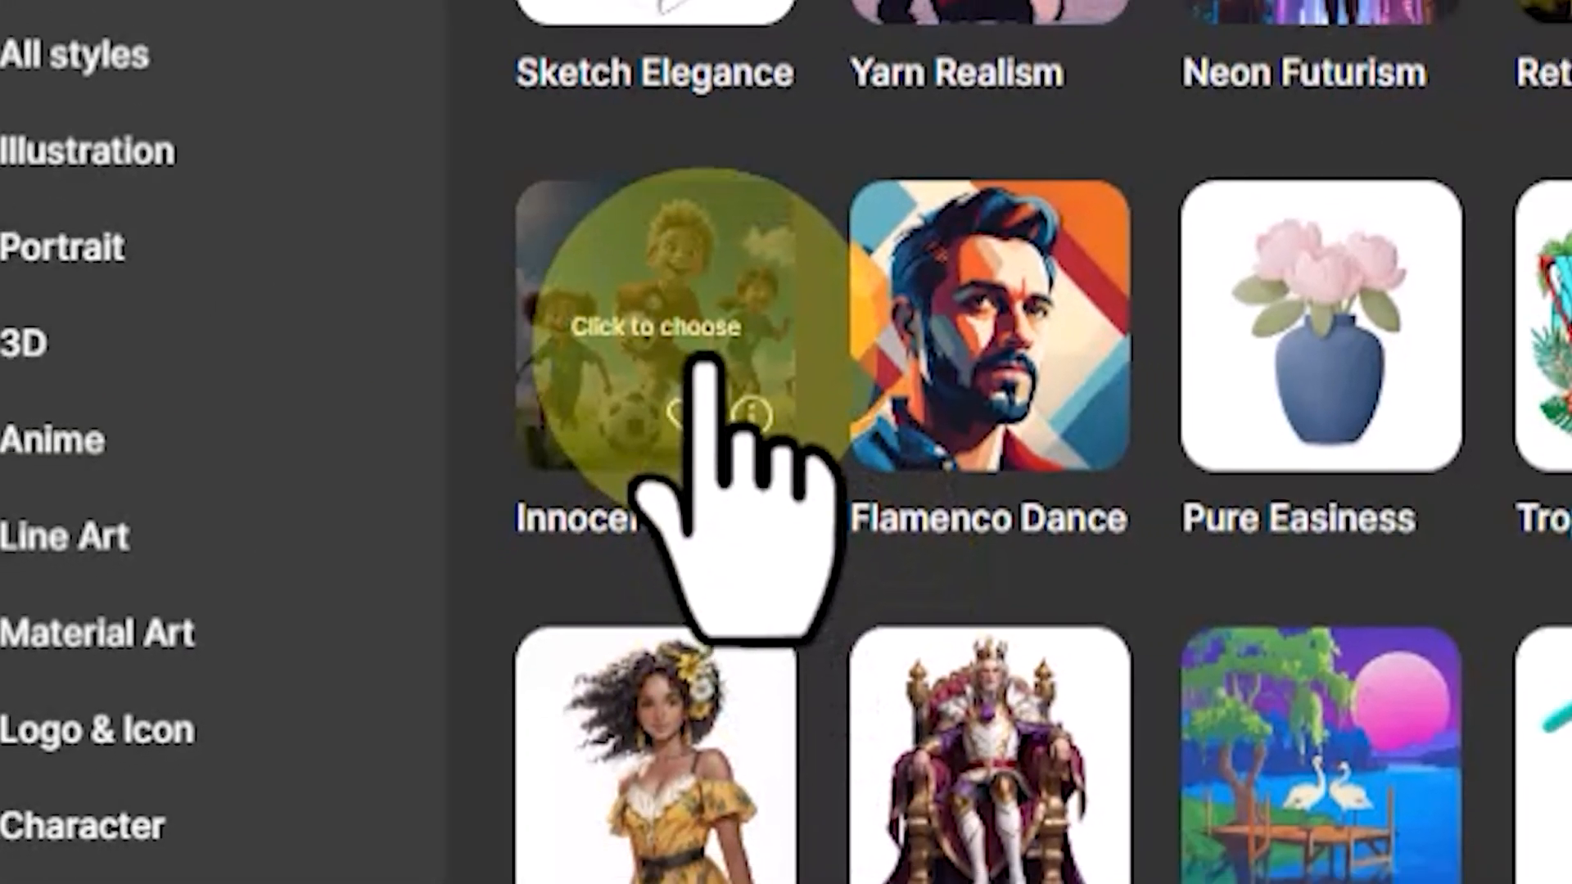
click(657, 330)
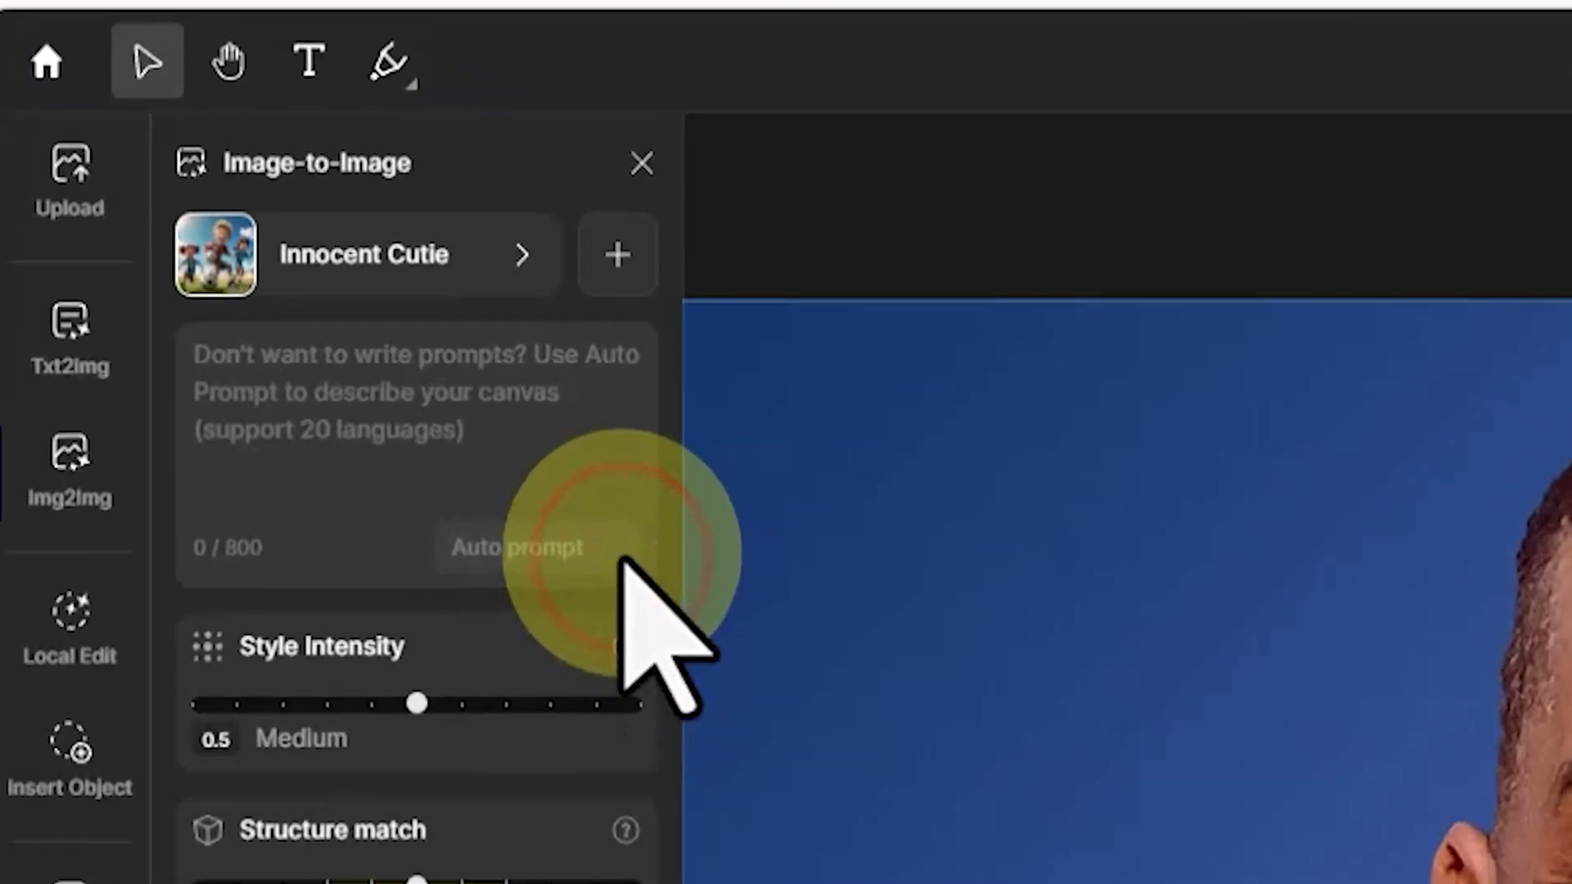
Enter "Will Smith" as the Image-to-Image prompt
click(516, 547)
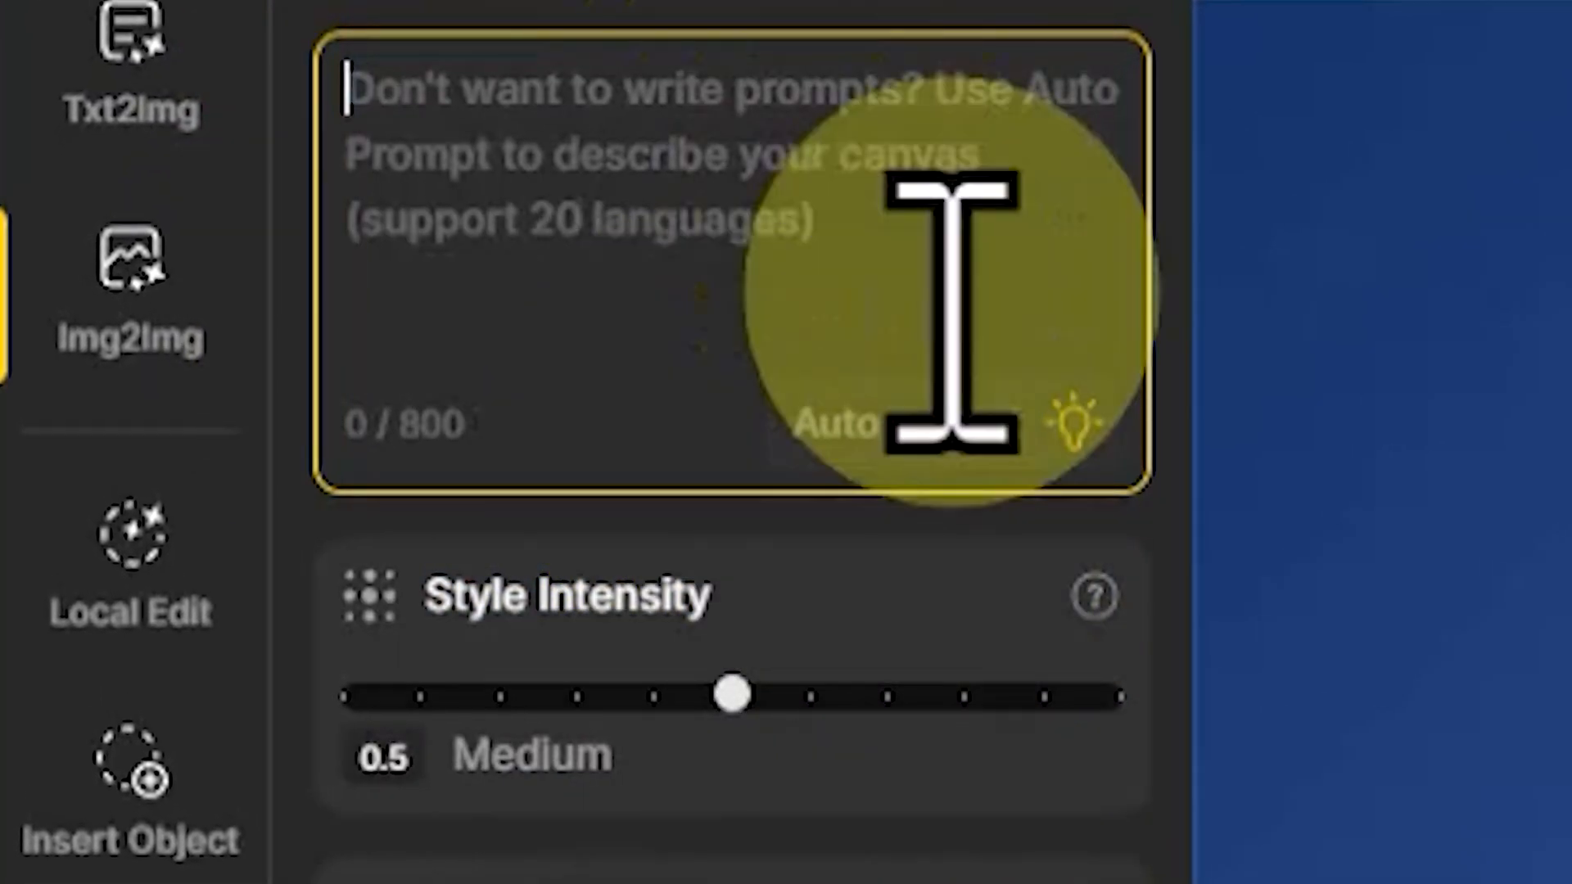
text(Will)
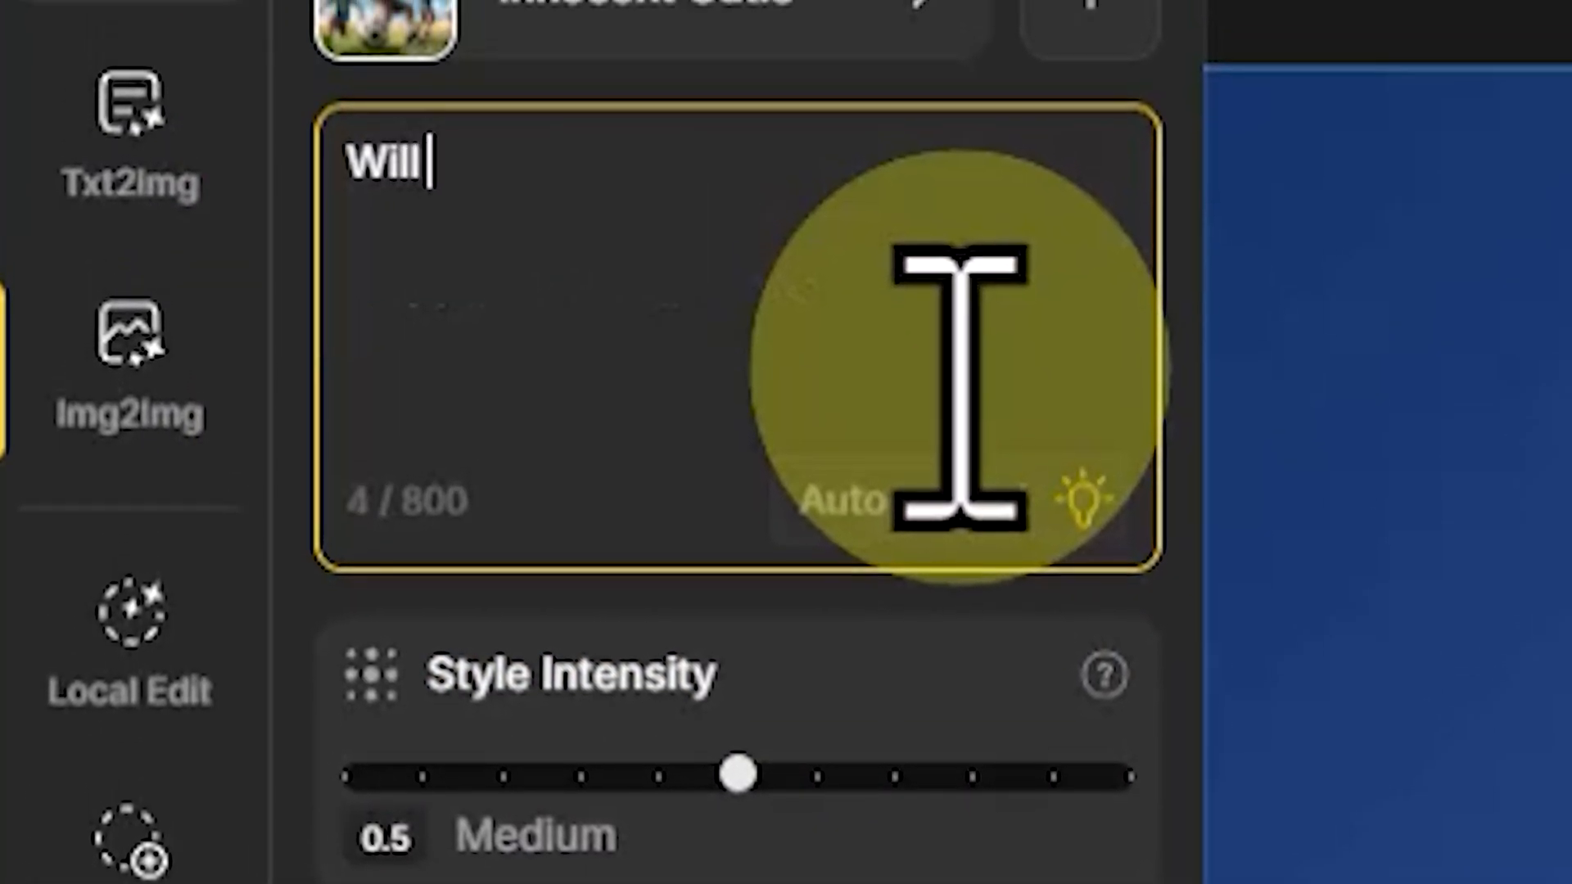
text(Smi)
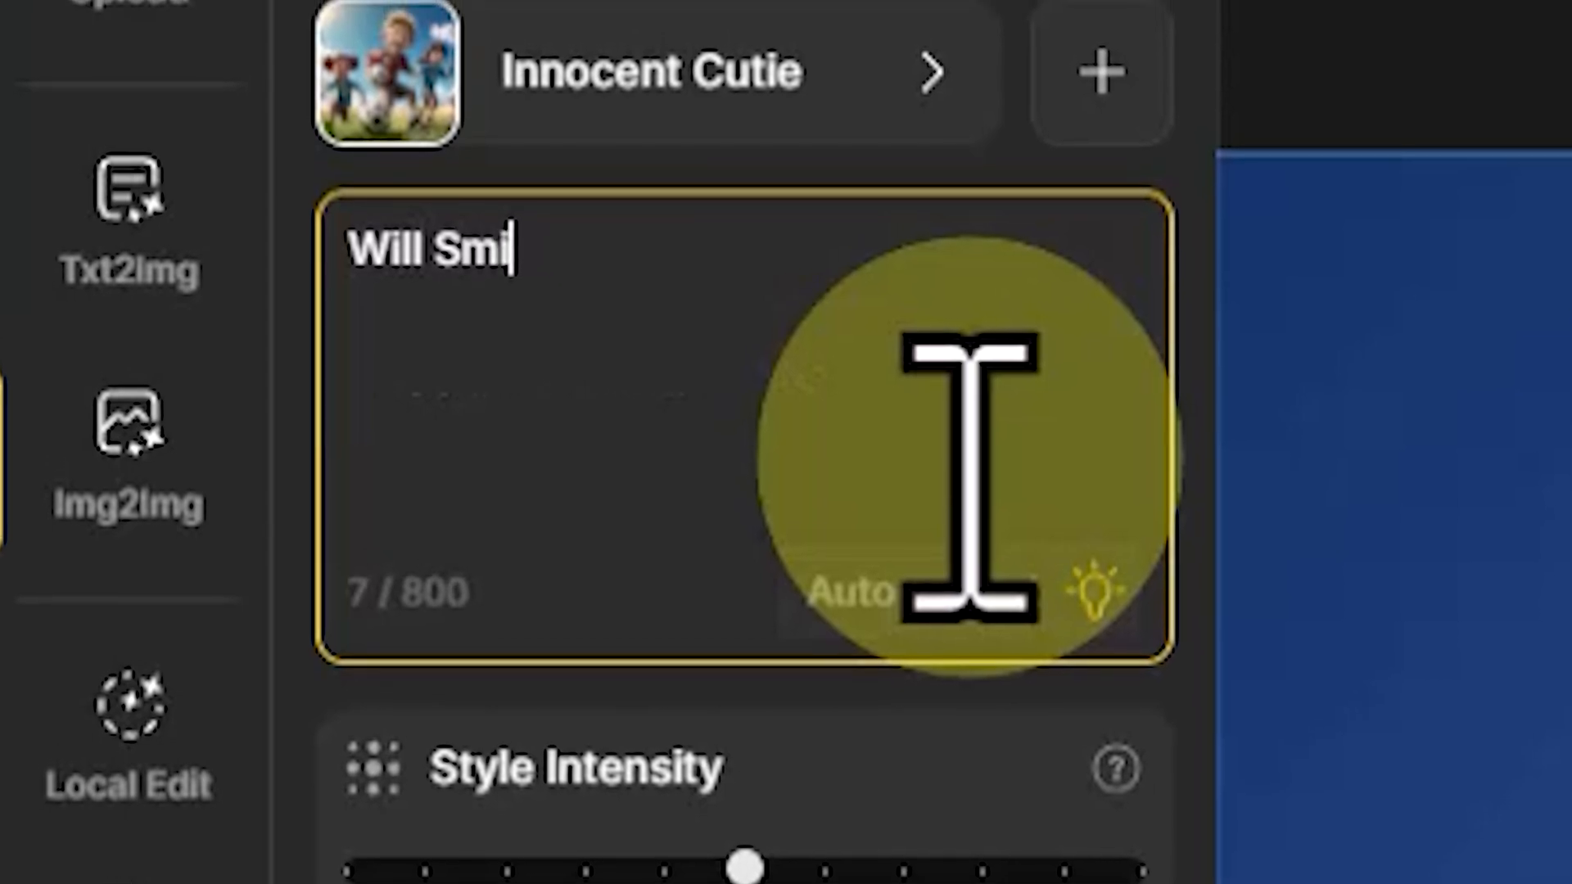
text(th)
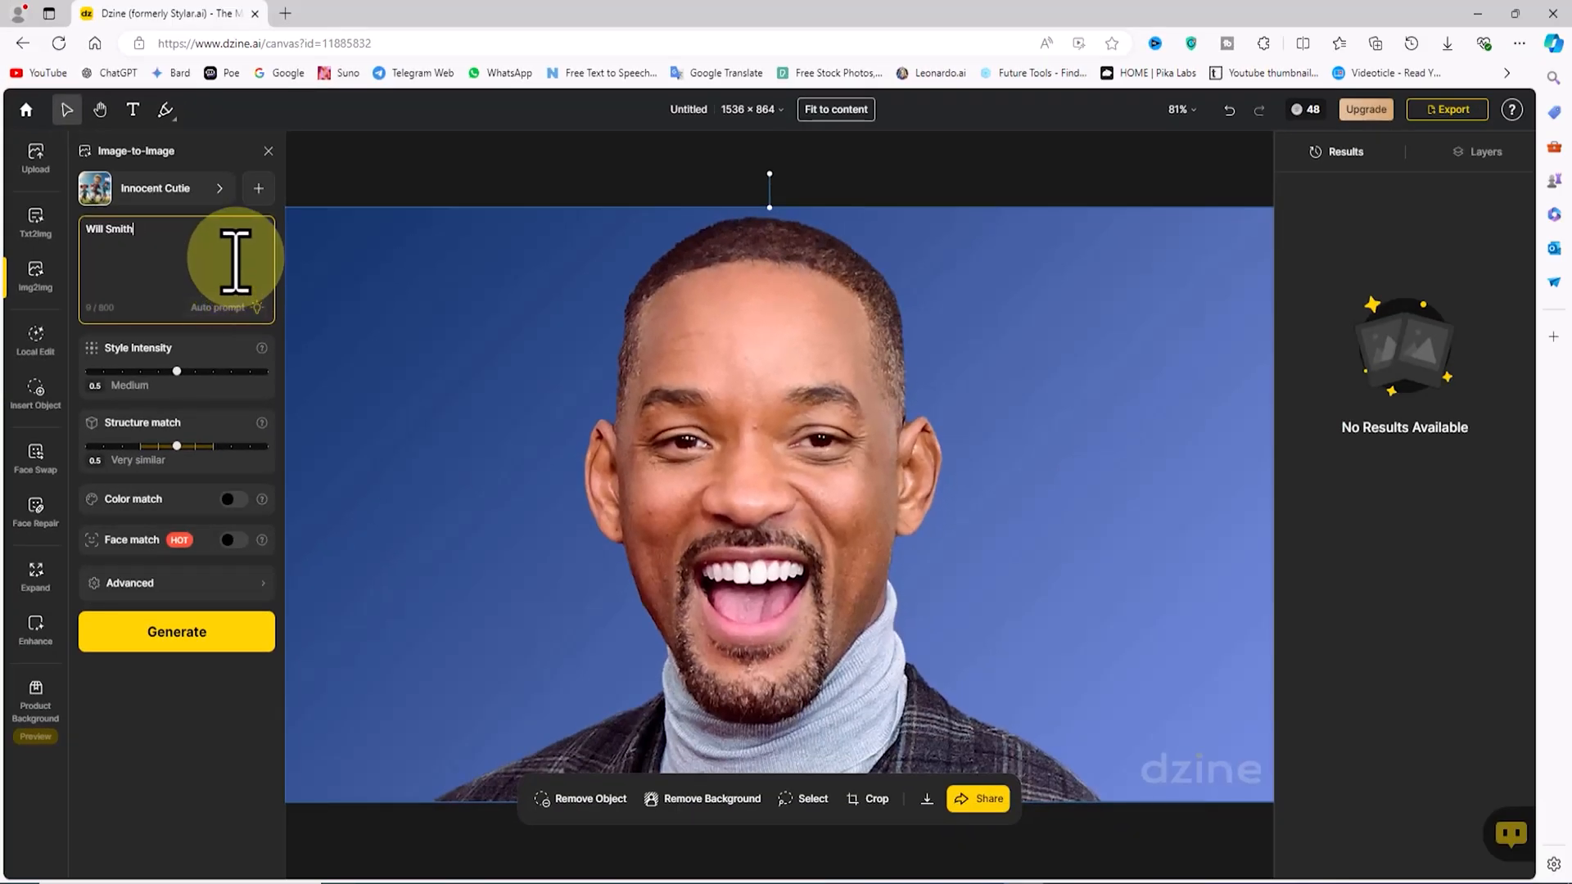
mouse_move(400, 340)
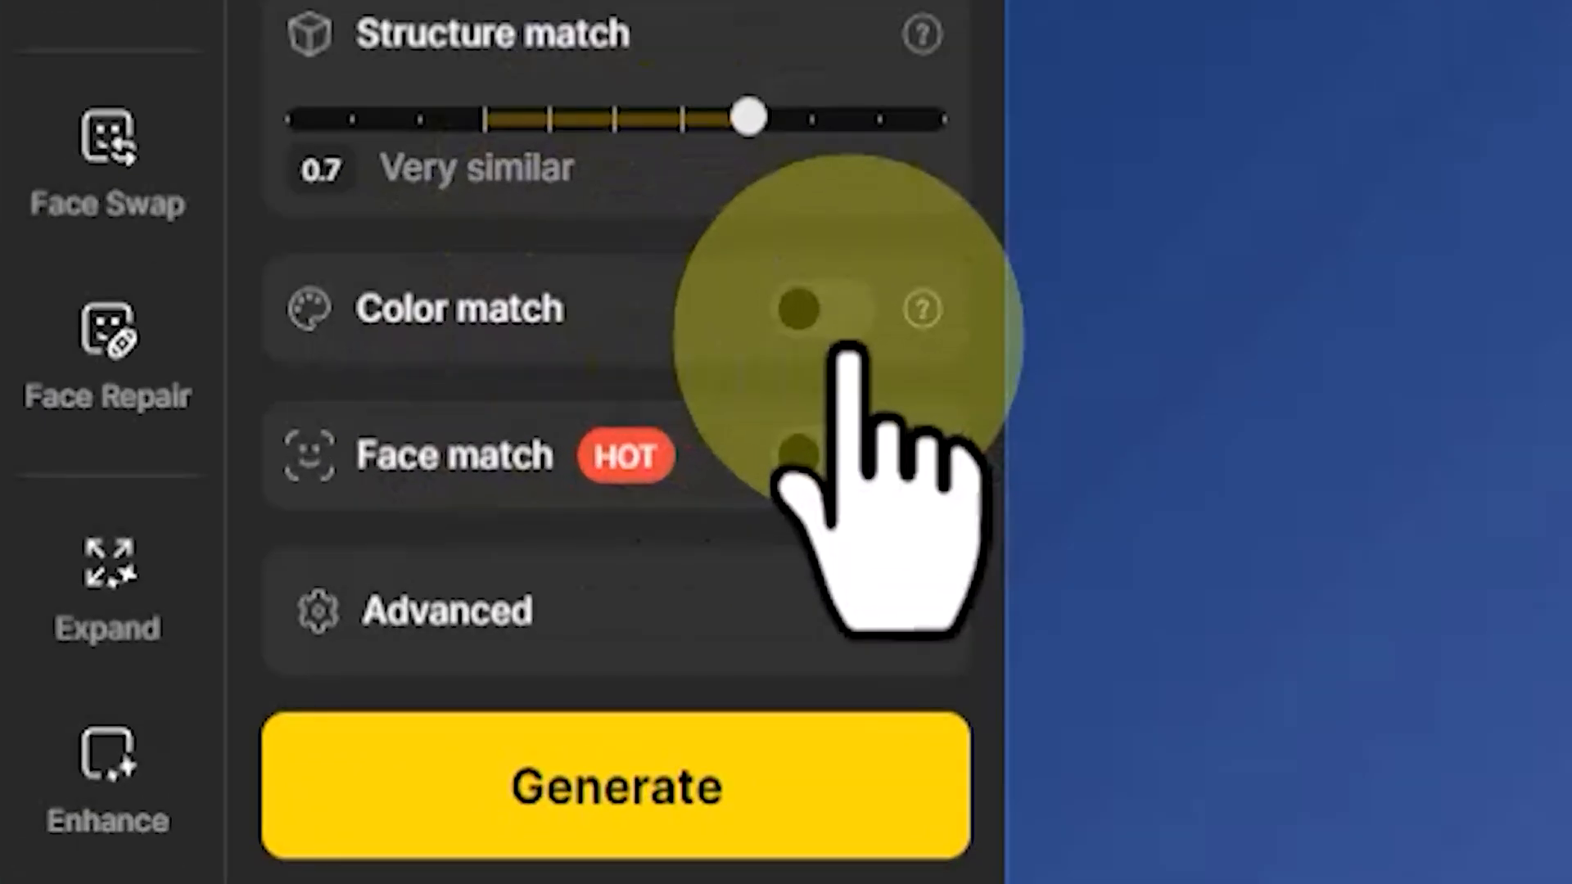
Switch on Color match and Face match, then generate the four cartoon variations
click(492, 414)
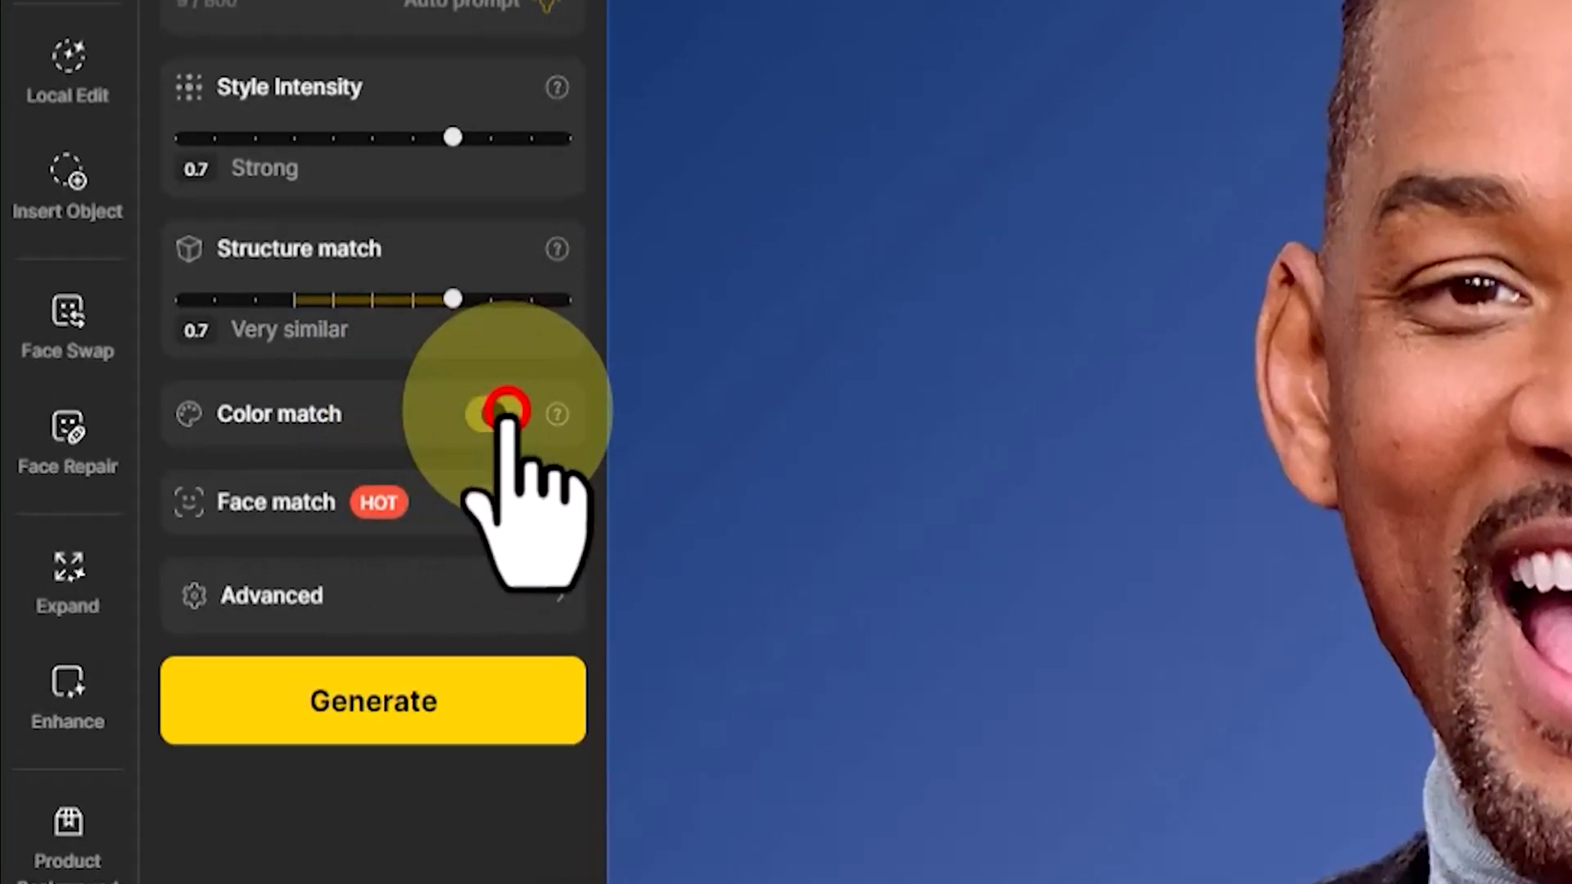
click(491, 414)
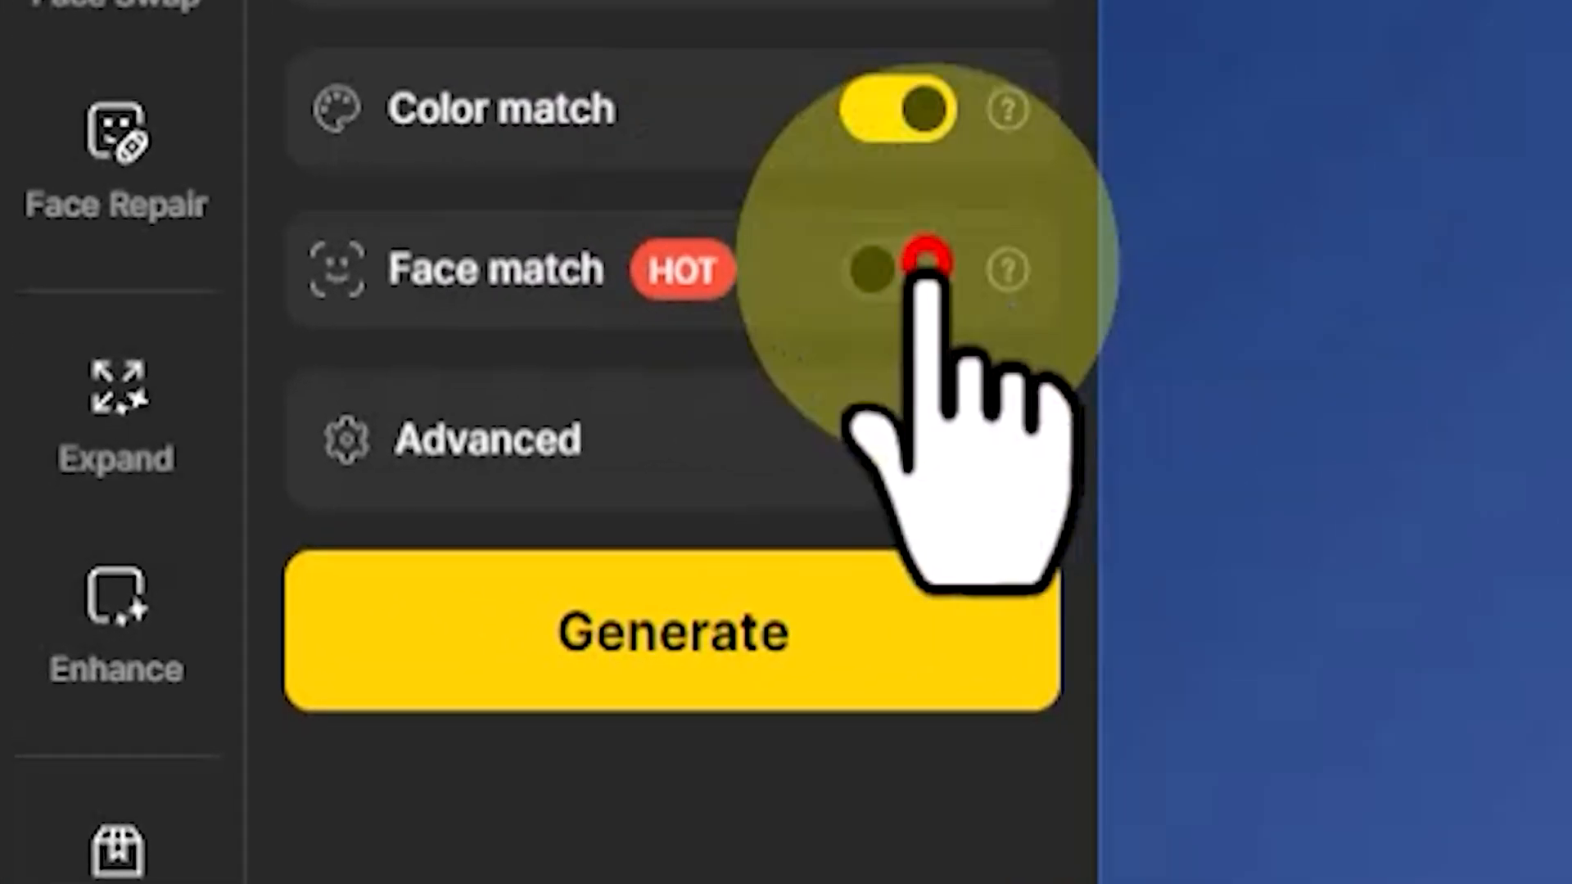
click(892, 269)
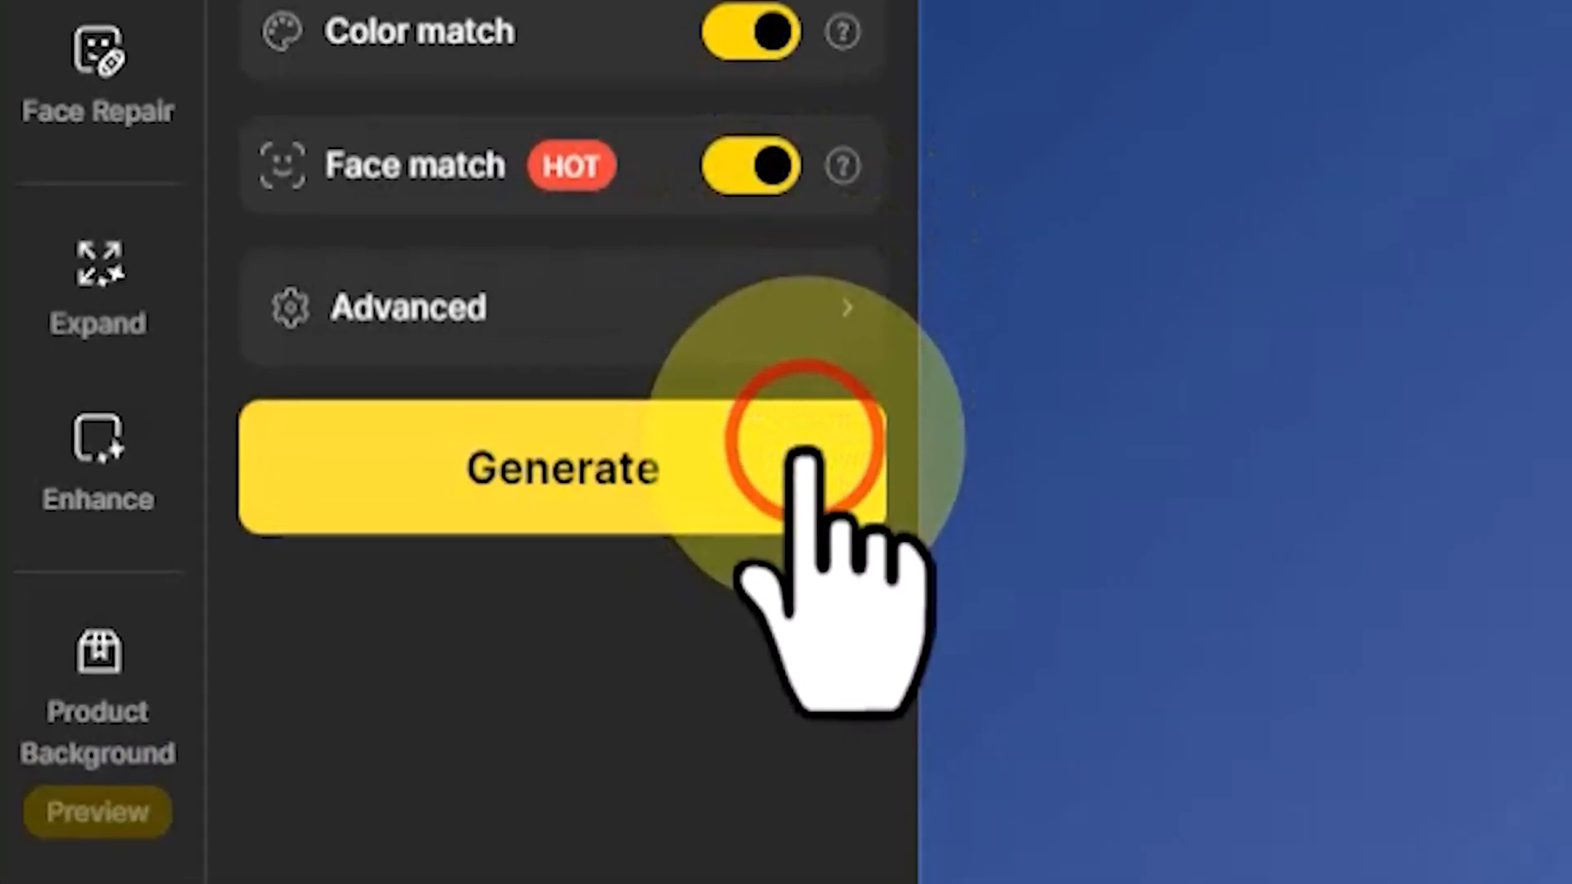
click(561, 468)
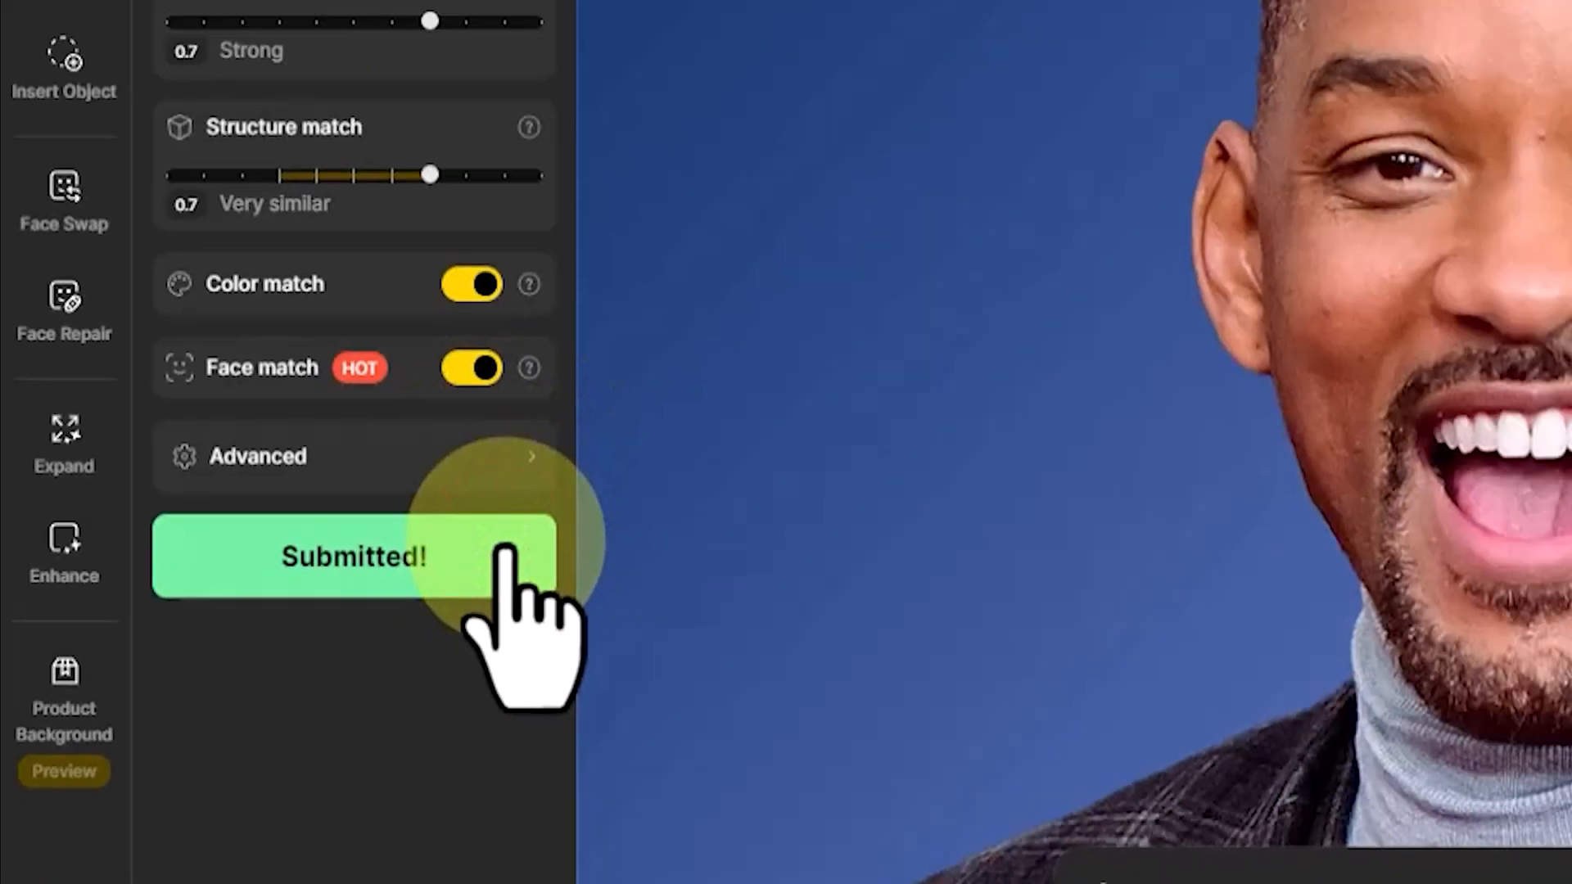
click(355, 557)
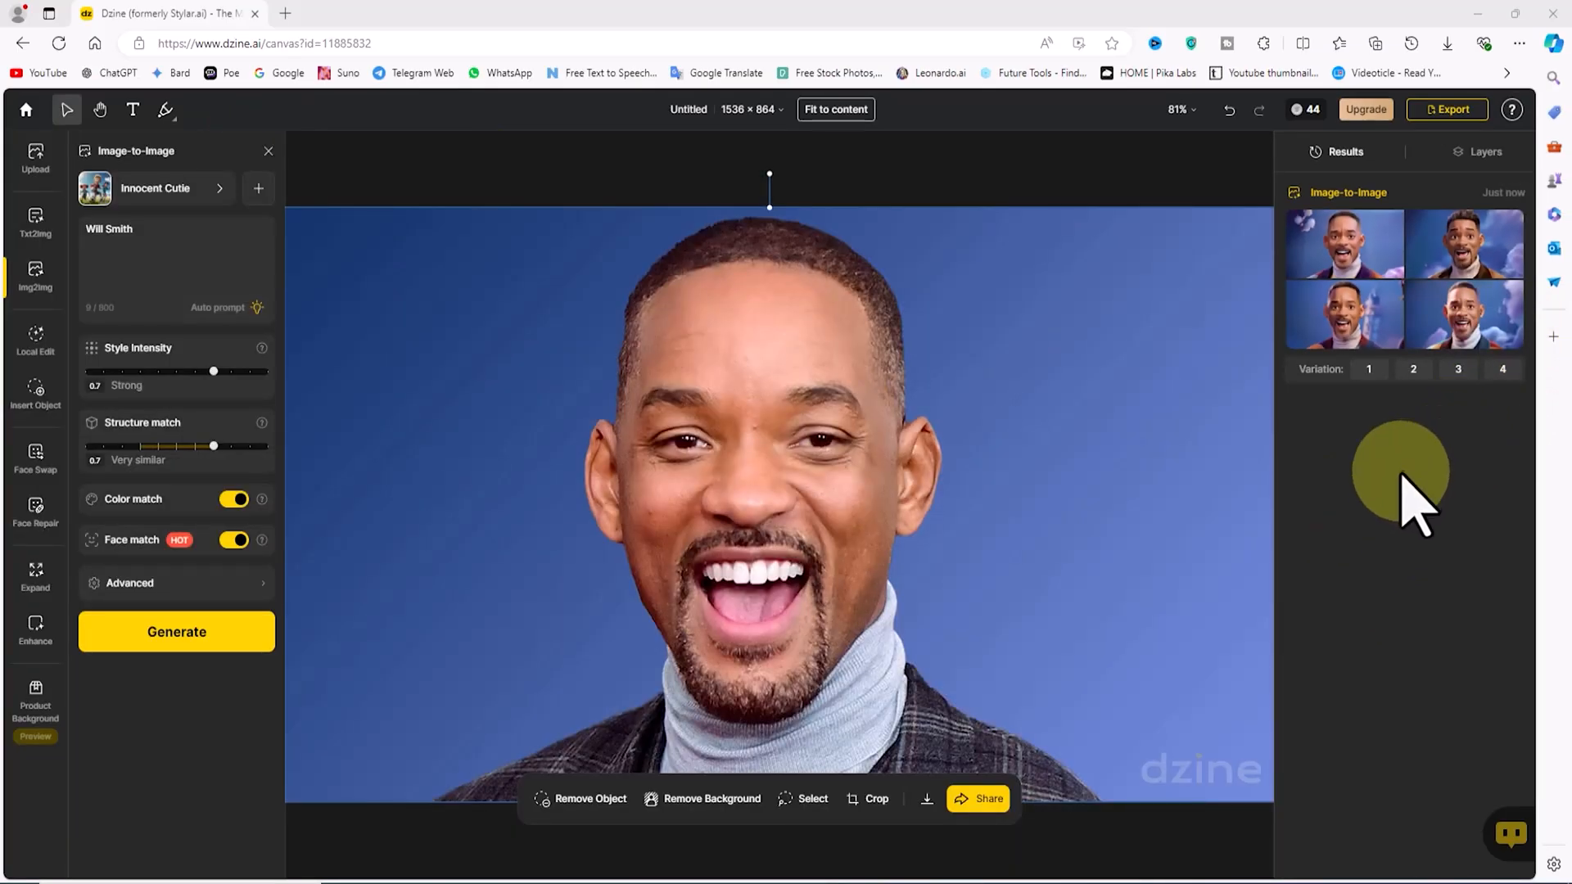
Place the top-left Innocent Cutie variation from Results onto the canvas
double_click(1348, 244)
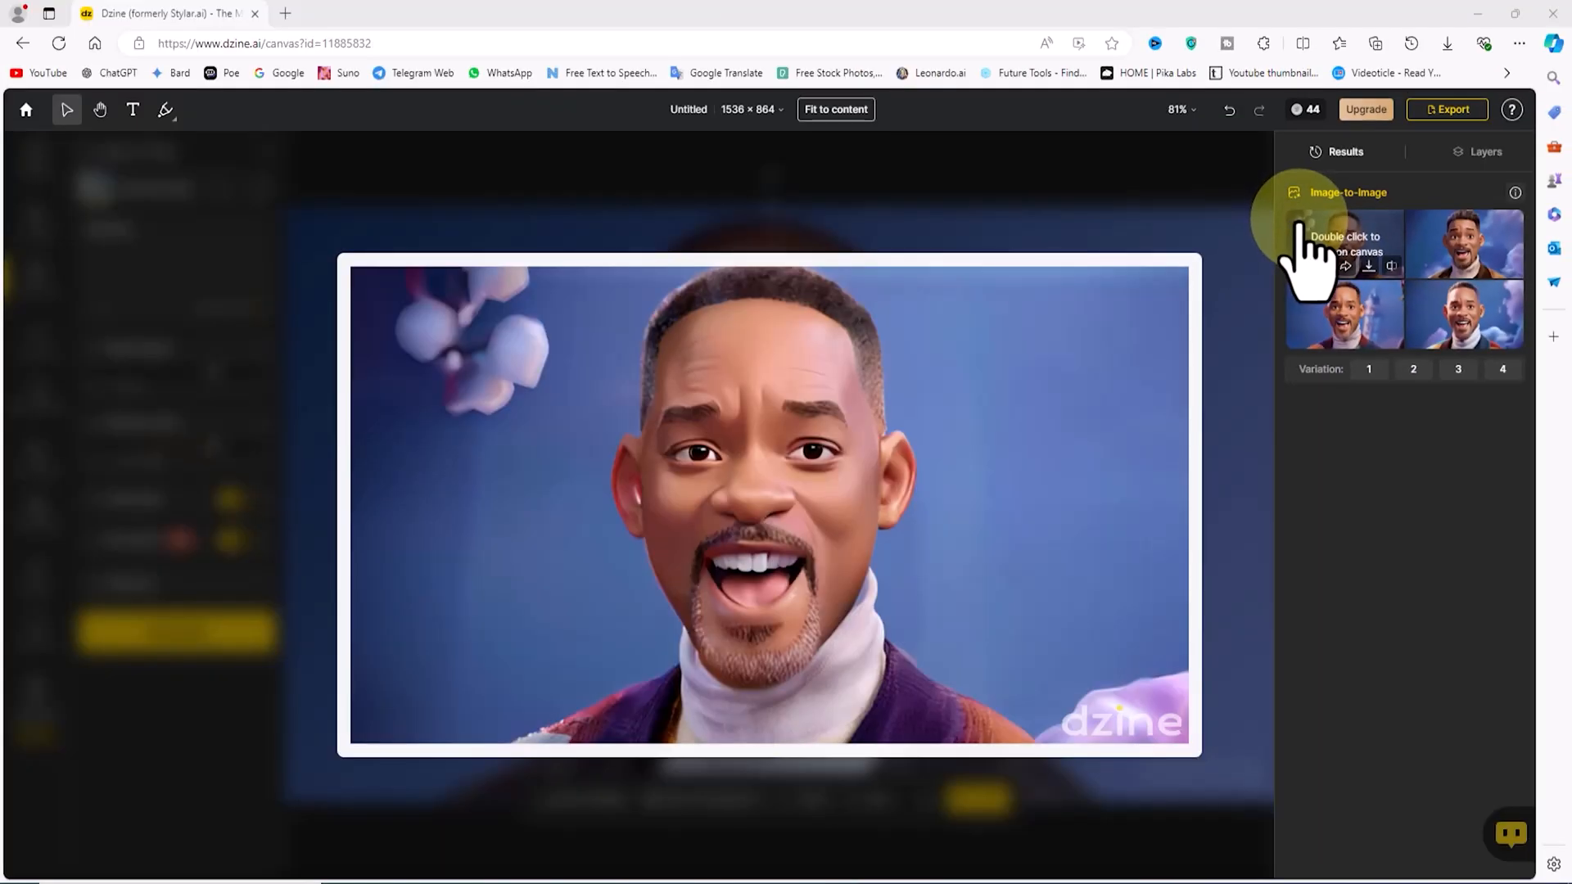
double_click(1342, 244)
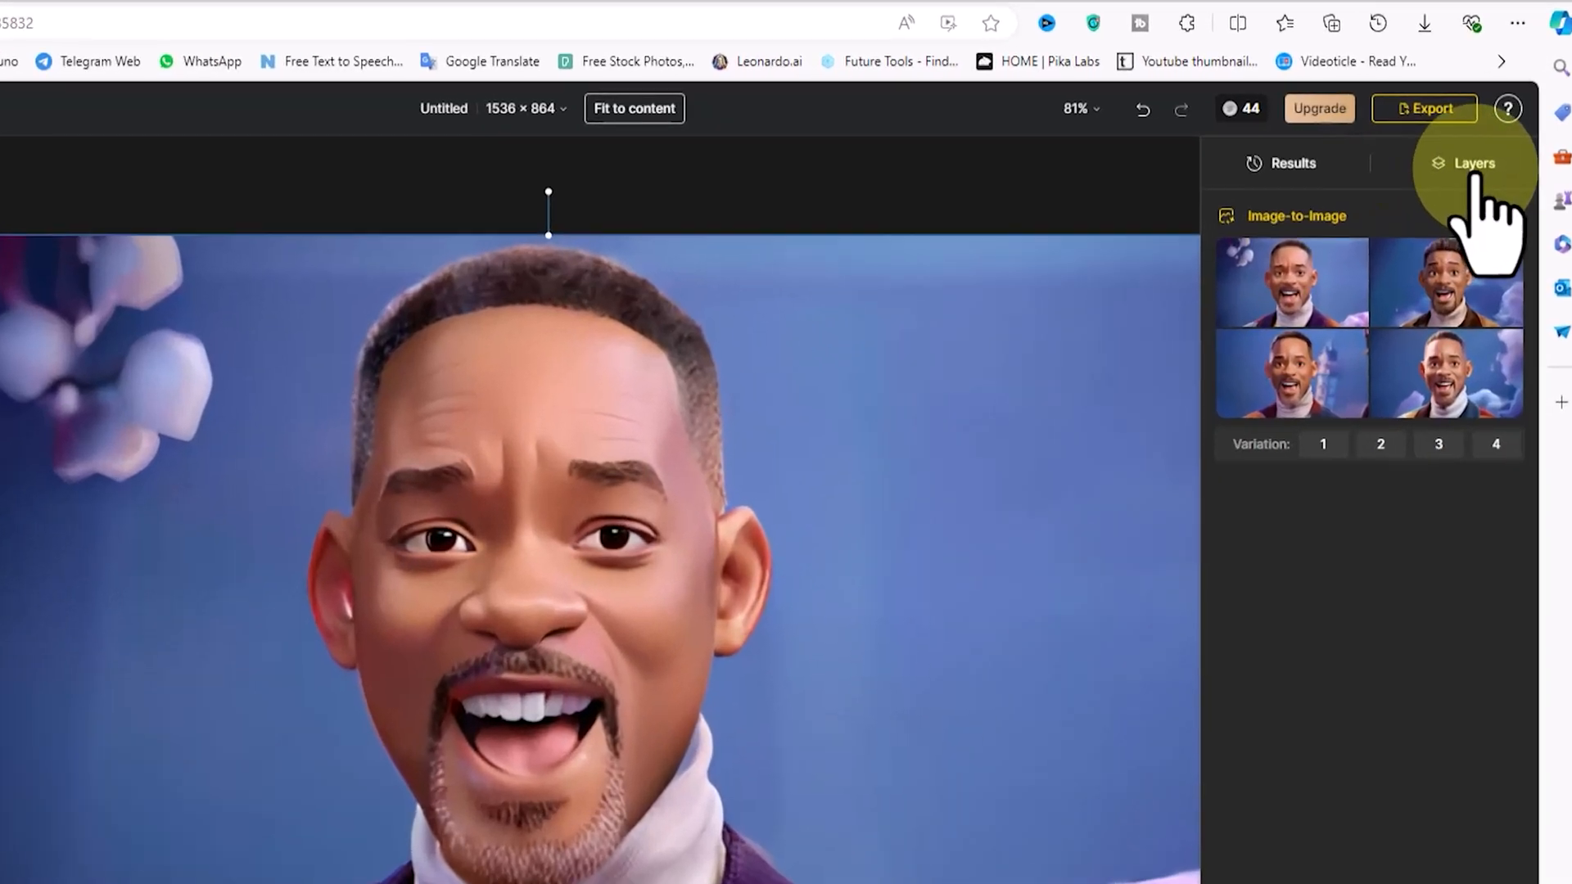
Show the Layers list and toggle Layer 2's visibility to compare cartoon and original photo
click(1473, 163)
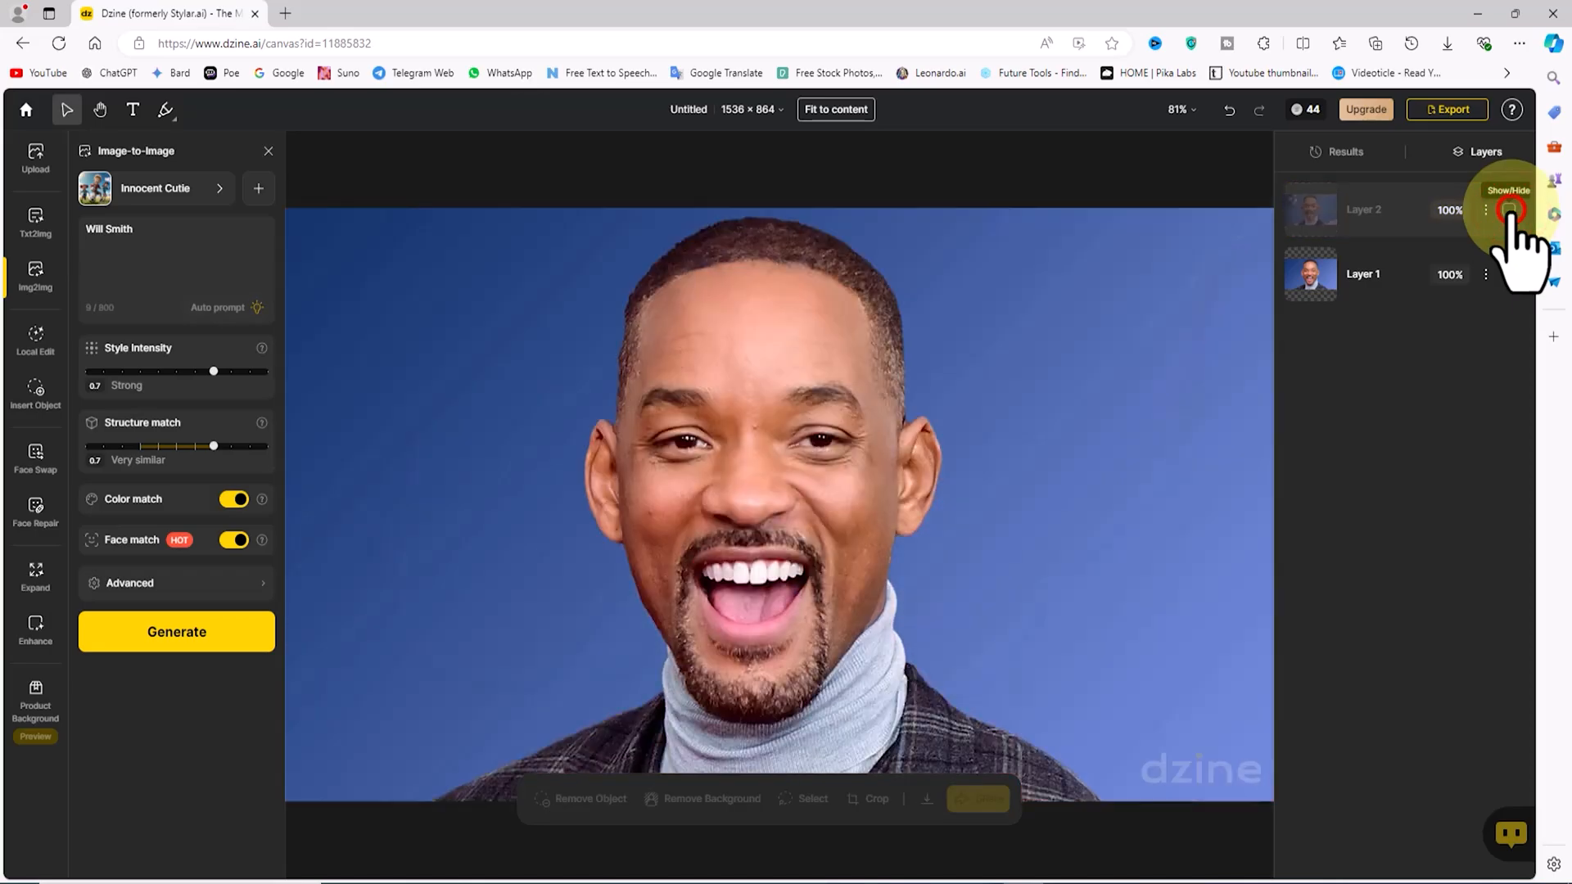
click(1513, 210)
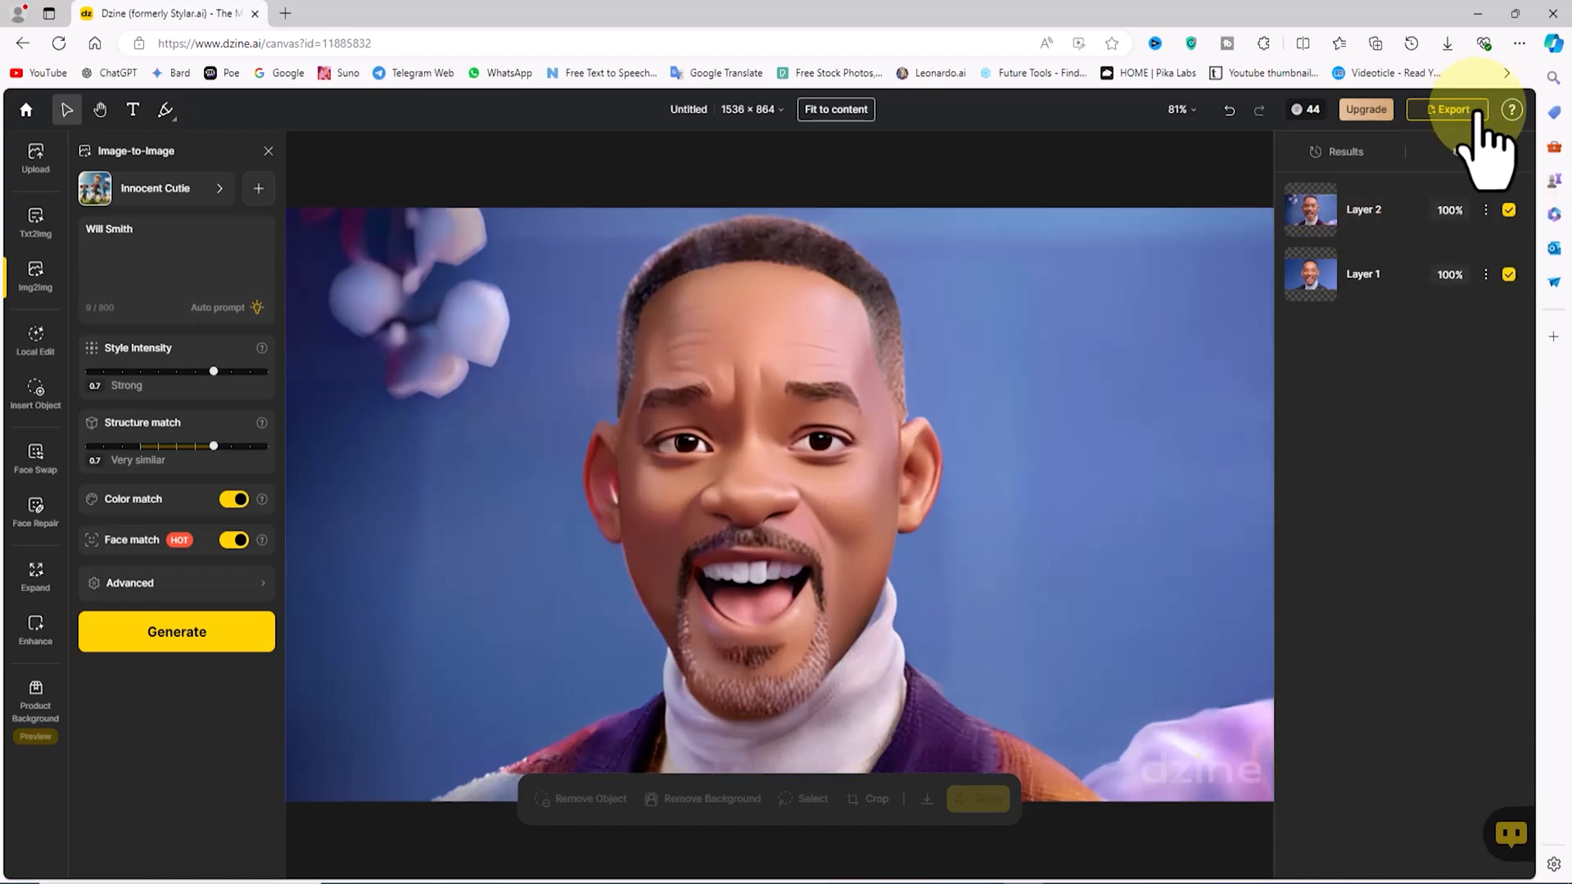
Export the cartoon as a JPG and view the downloaded Untitled (1).jpg in Photos
click(1445, 110)
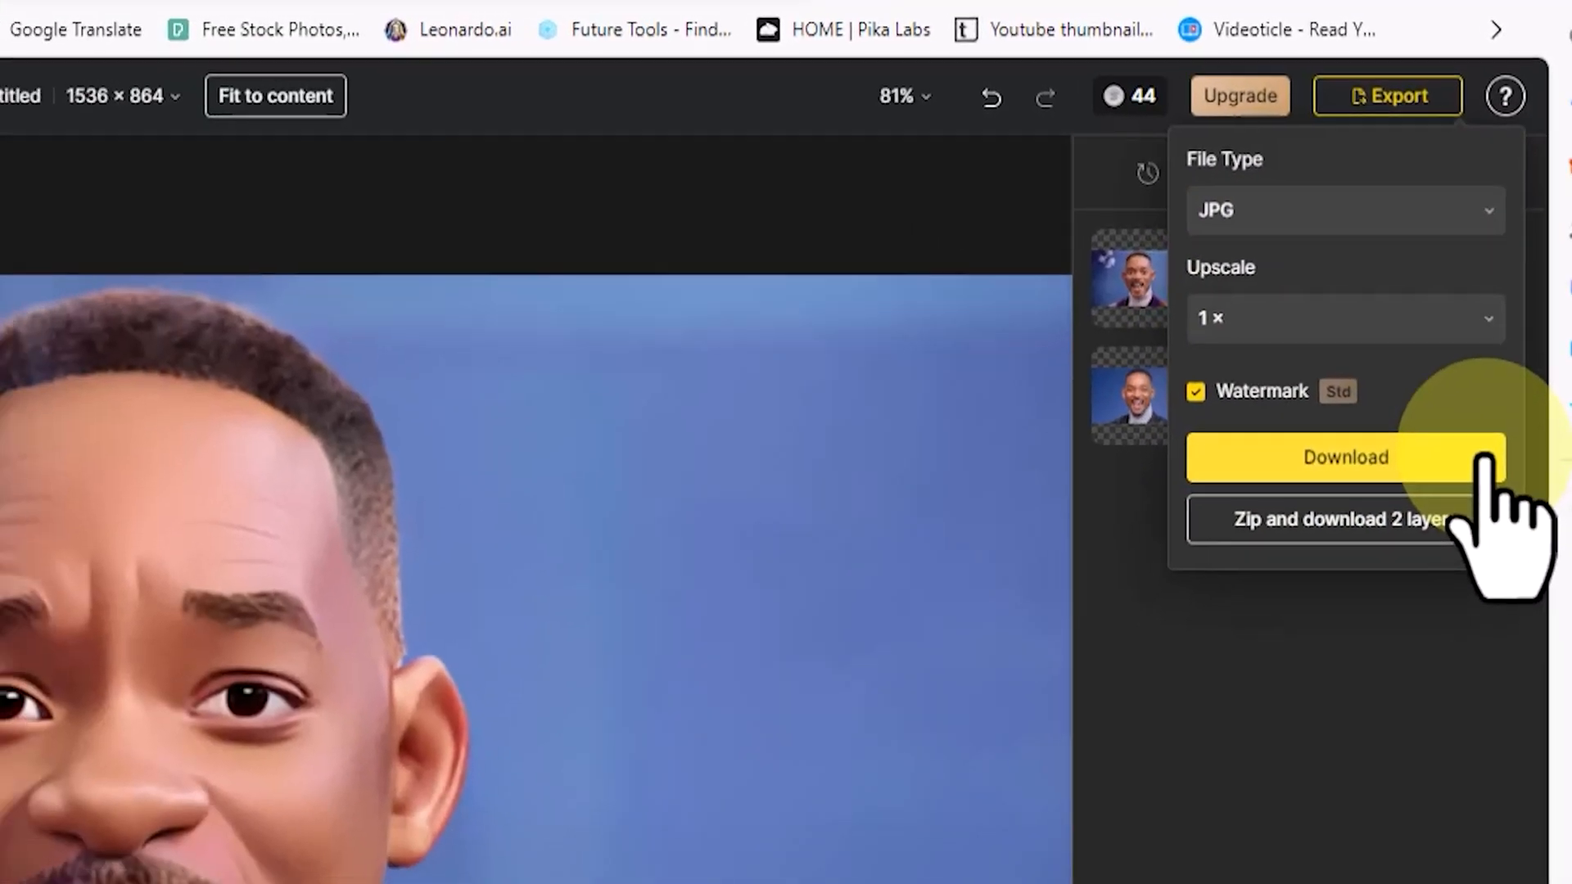
click(1344, 457)
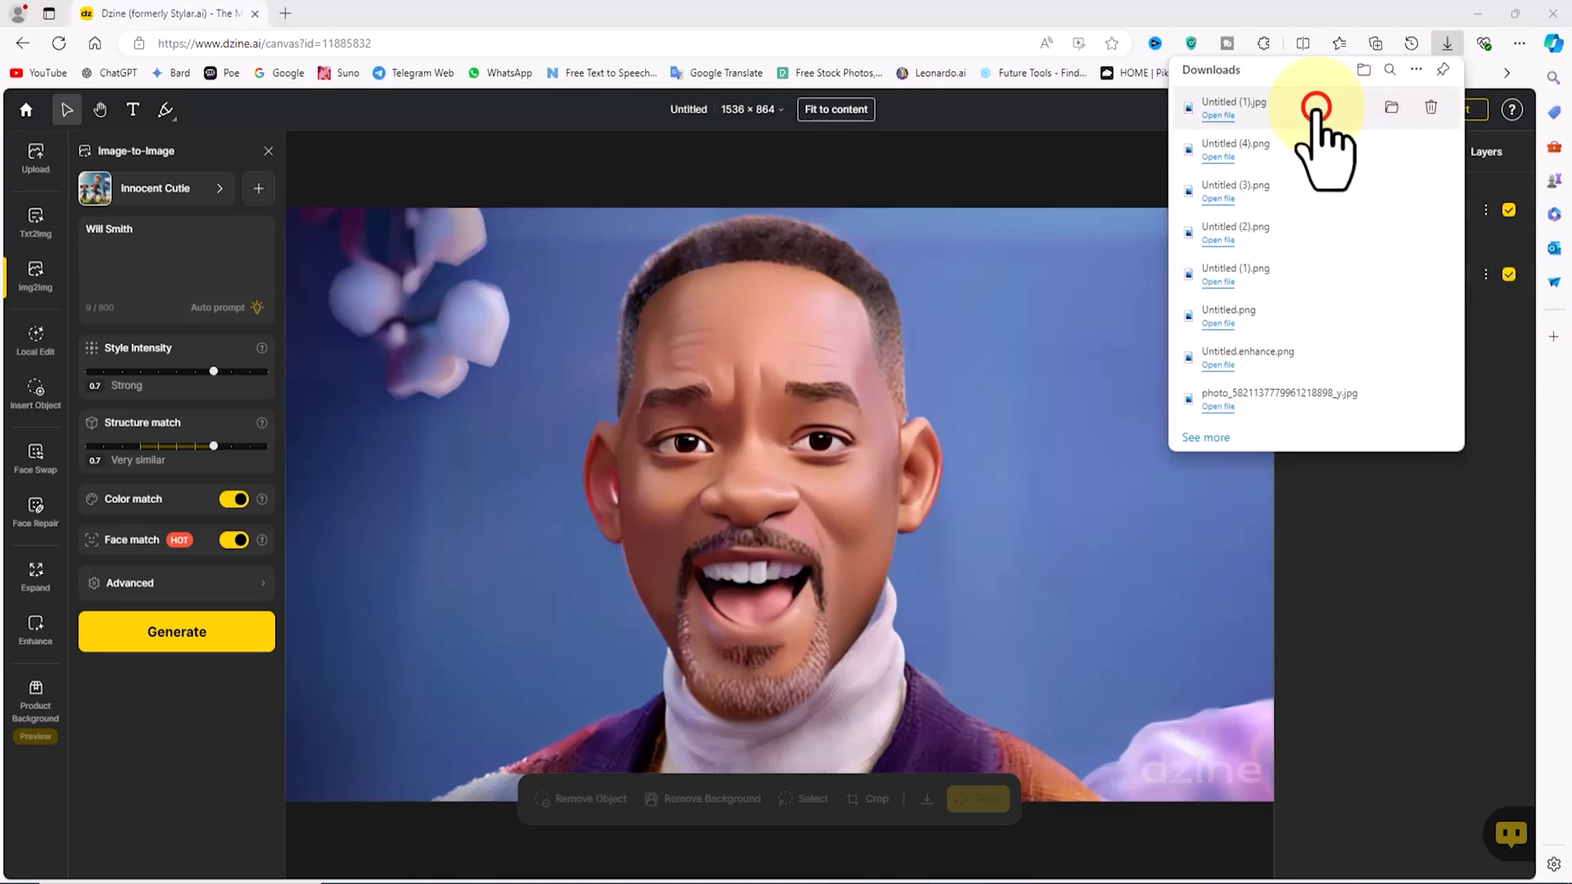
click(1218, 115)
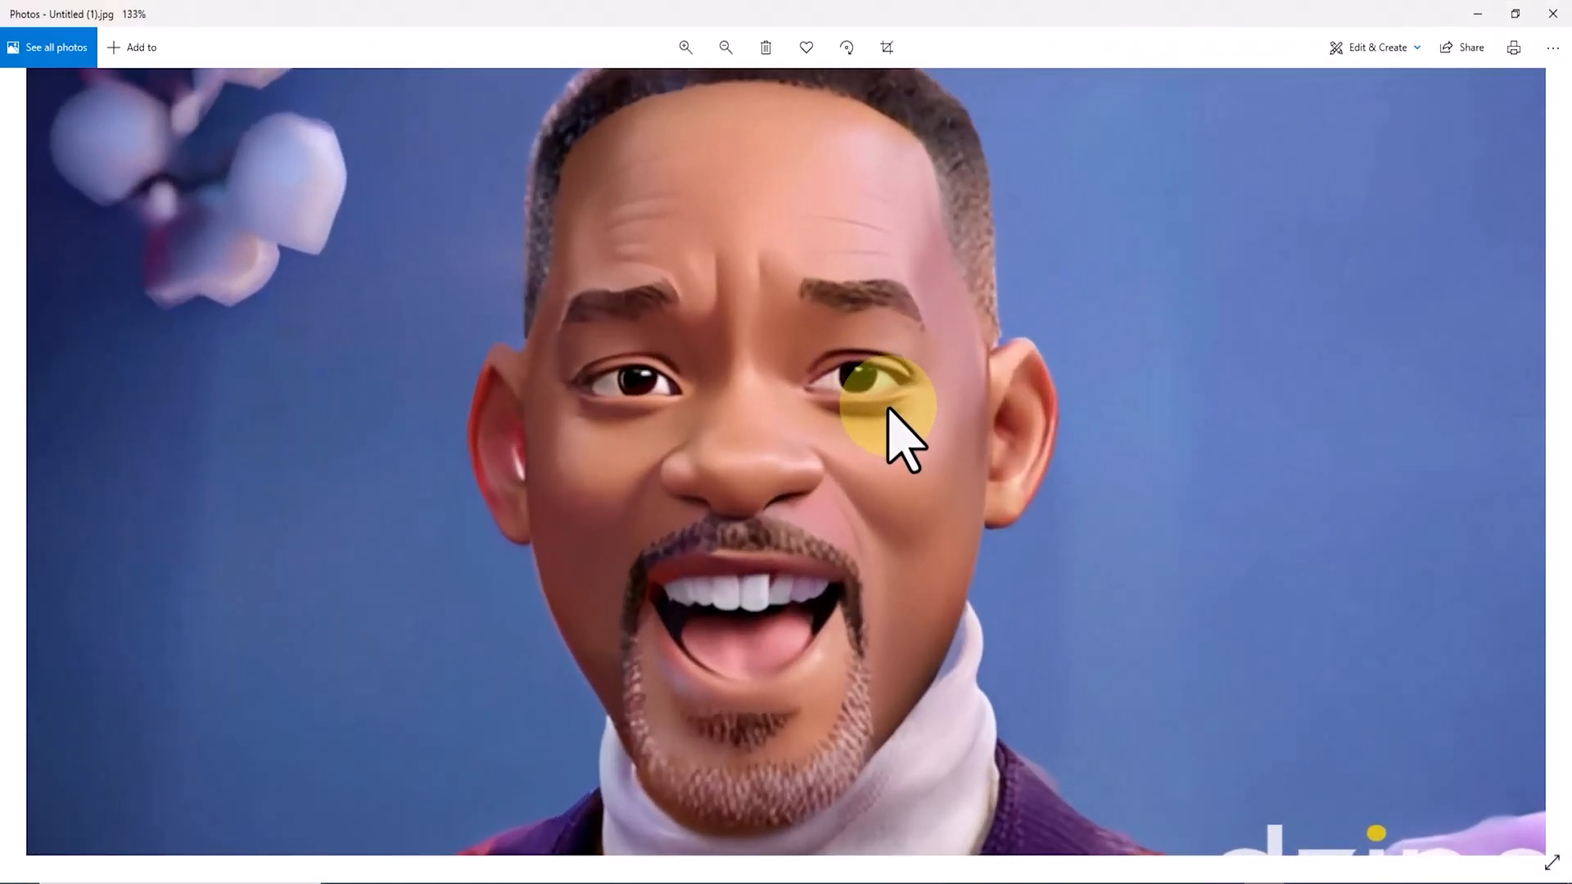
click(725, 48)
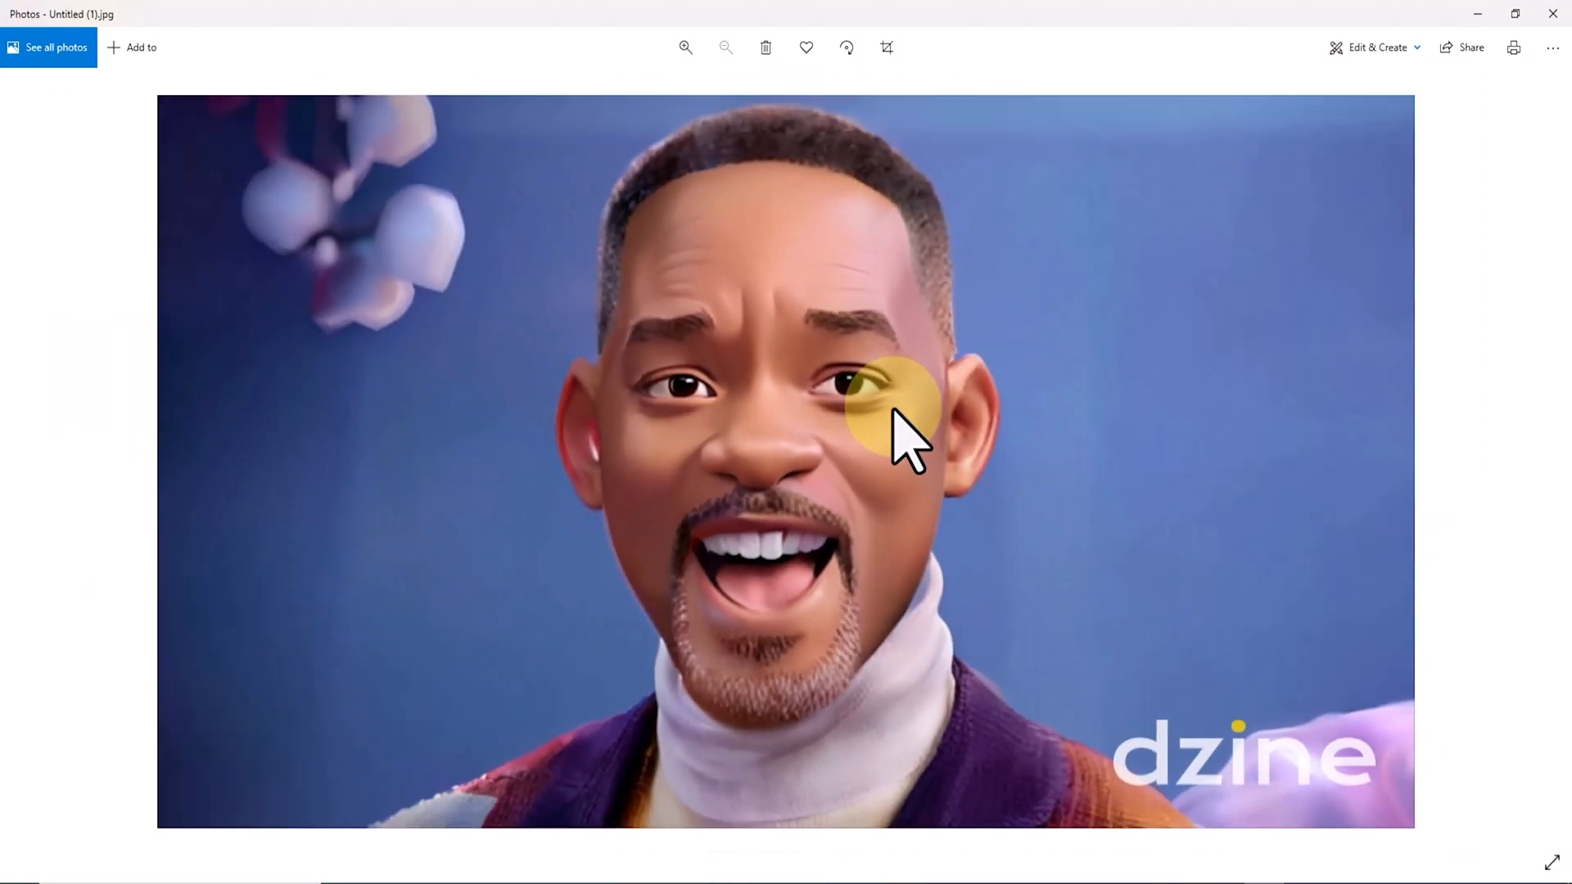